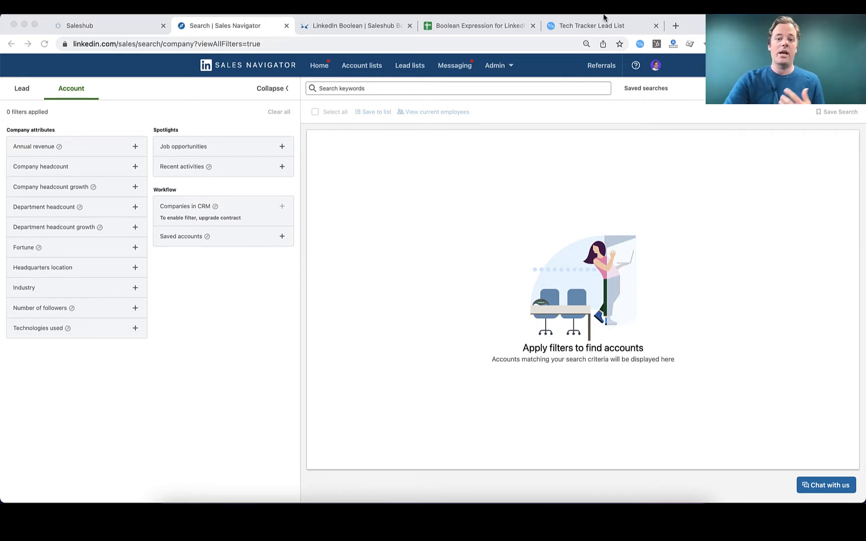
# Step: Select all 42,012 Marketo-user domains in the TechTracker lead list, then return to the spreadsheet
pyautogui.click(590, 25)
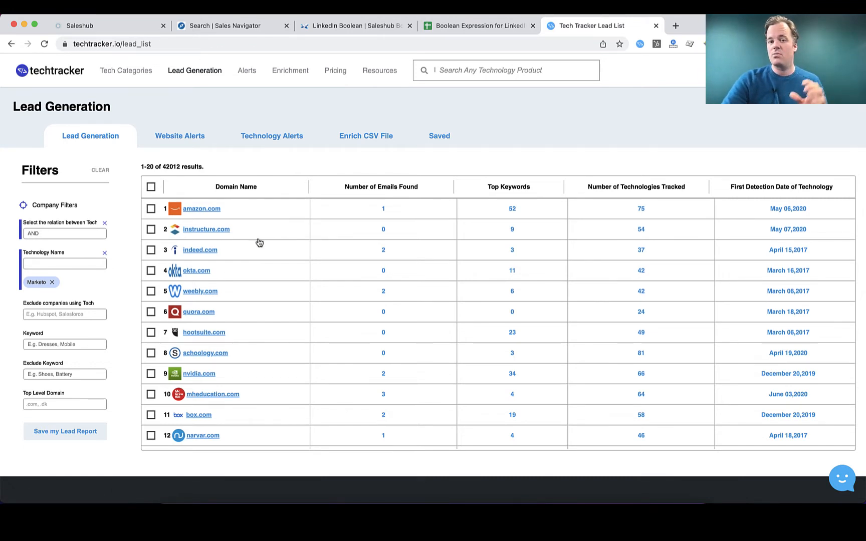
pyautogui.moveTo(277, 300)
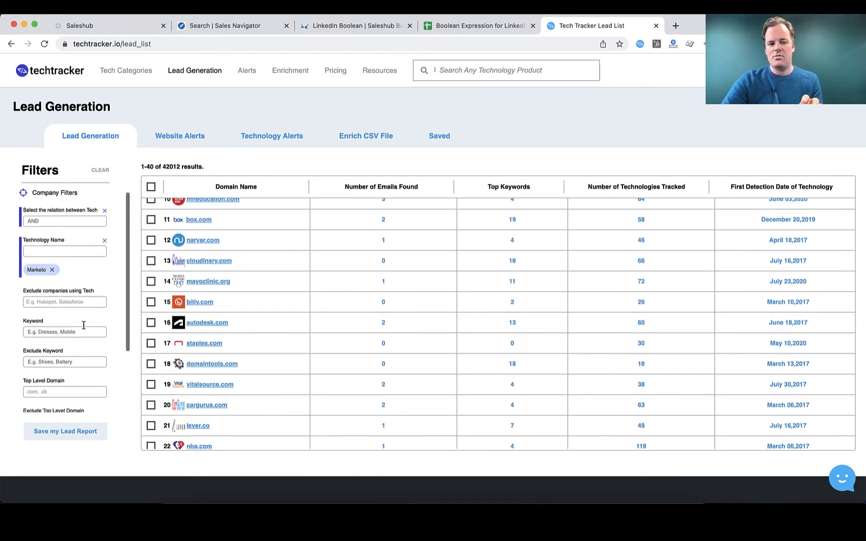
pyautogui.click(151, 186)
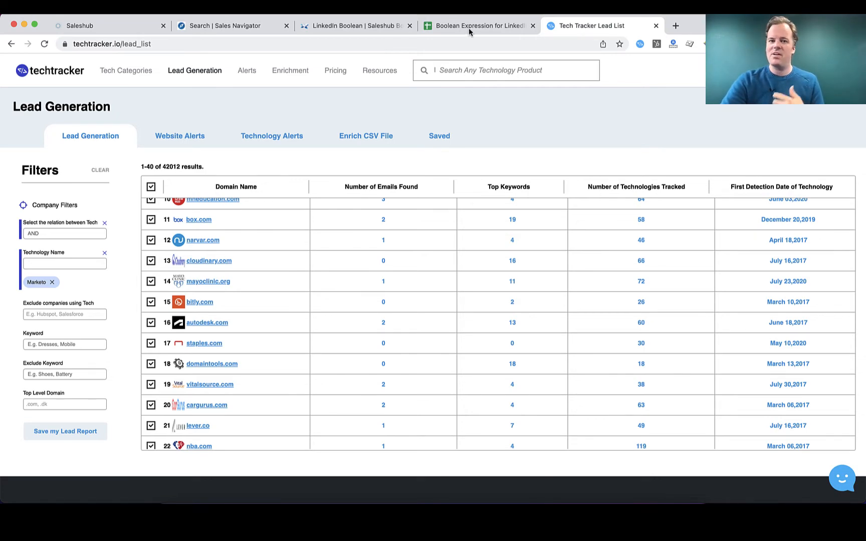
pyautogui.click(480, 25)
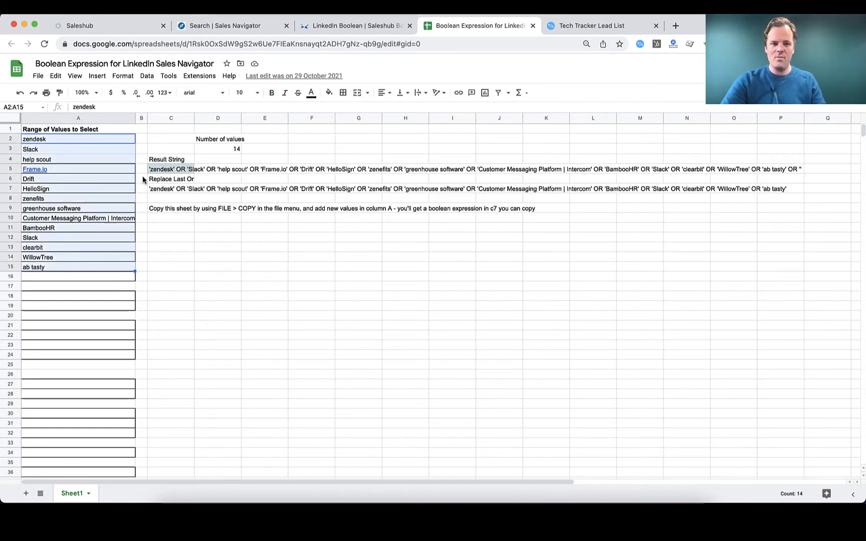
# Step: Review the OR-join and trailing-OR formulas, then copy the boolean company string from C5
pyautogui.click(170, 170)
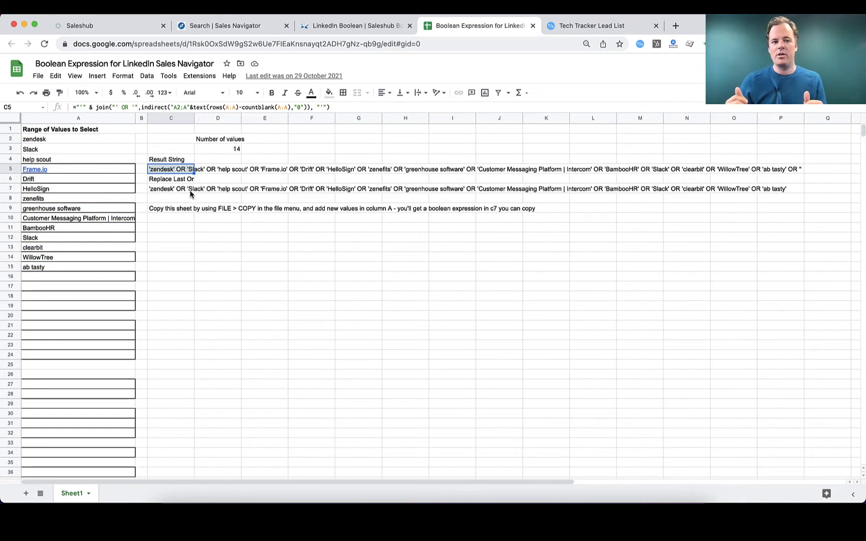
pyautogui.click(170, 189)
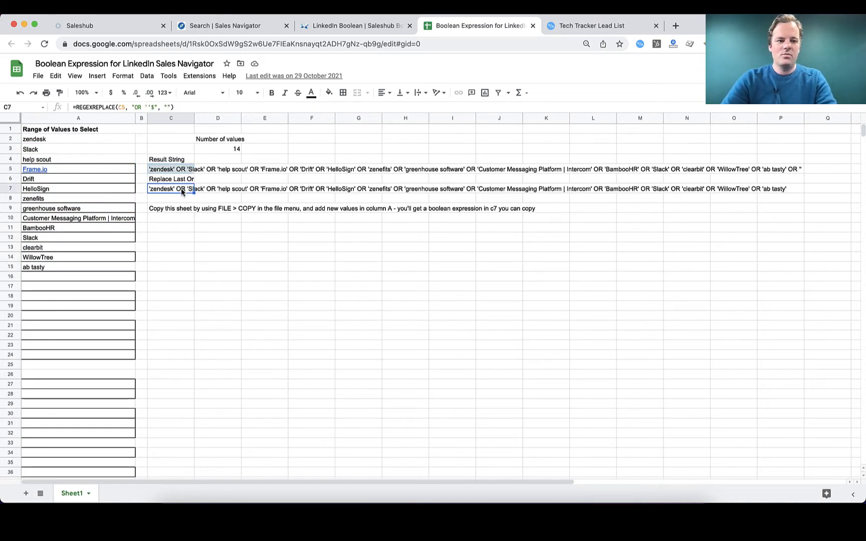
pyautogui.click(170, 169)
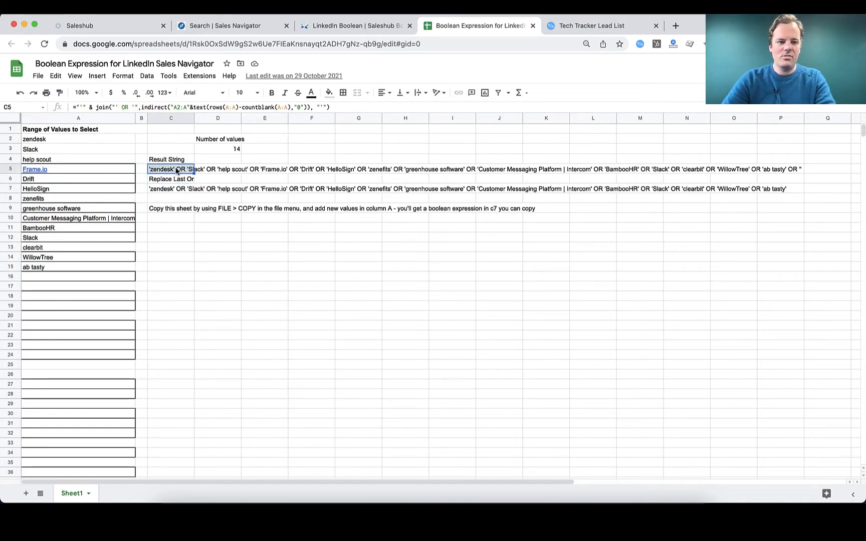
pyautogui.rightClick(171, 169)
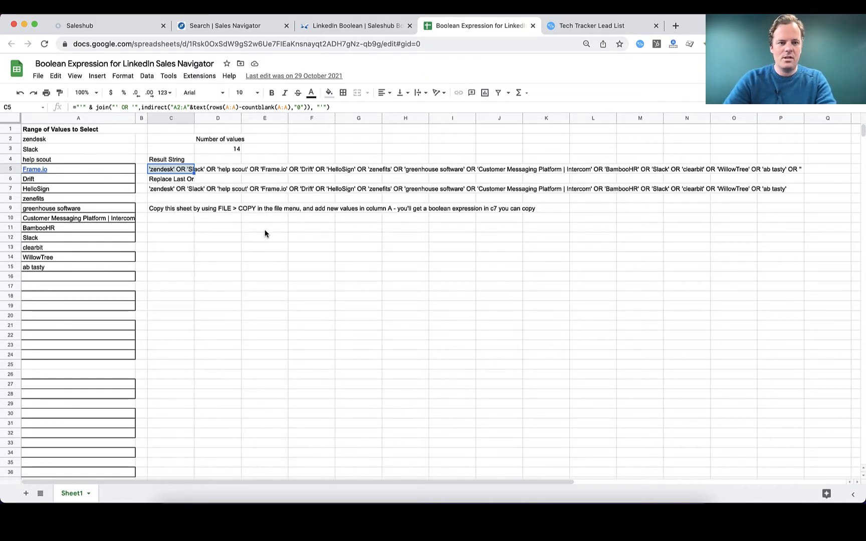
# Step: Filter Sales Navigator leads by Current Company using the pasted OR string, giving 23K+ results
pyautogui.click(231, 25)
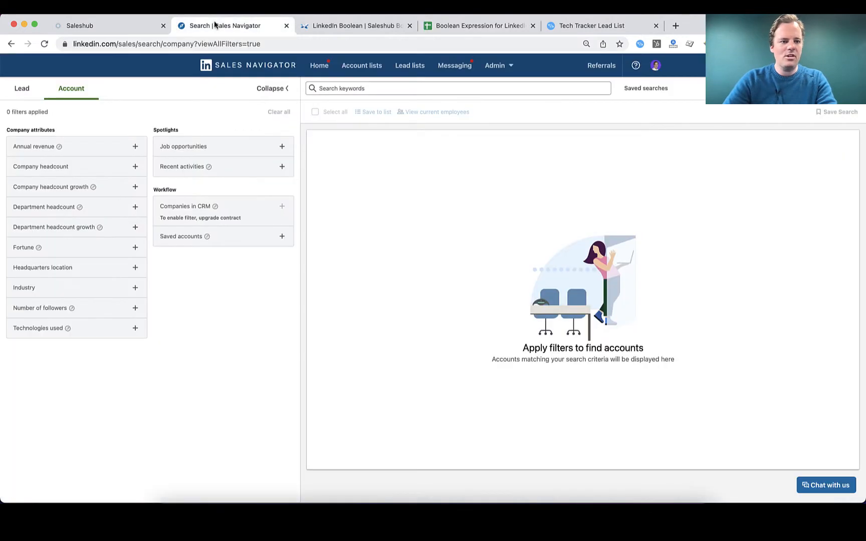
pyautogui.moveTo(79, 178)
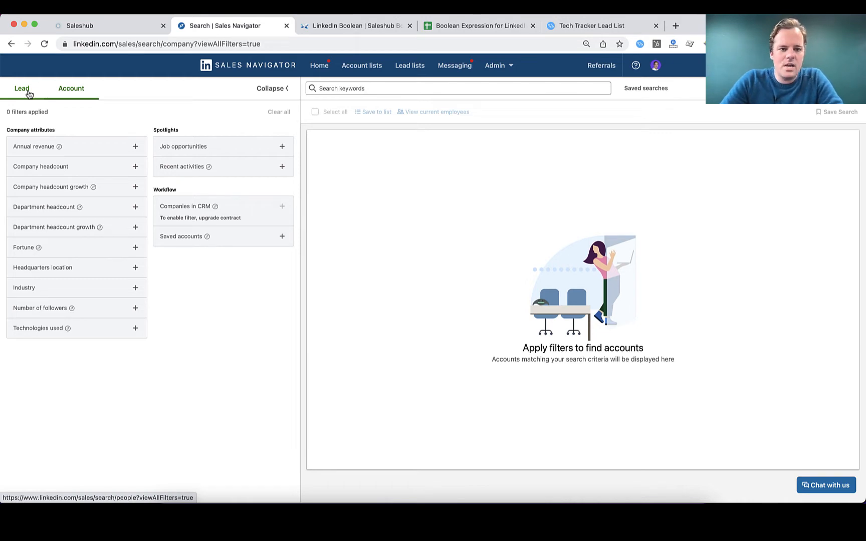
pyautogui.click(21, 88)
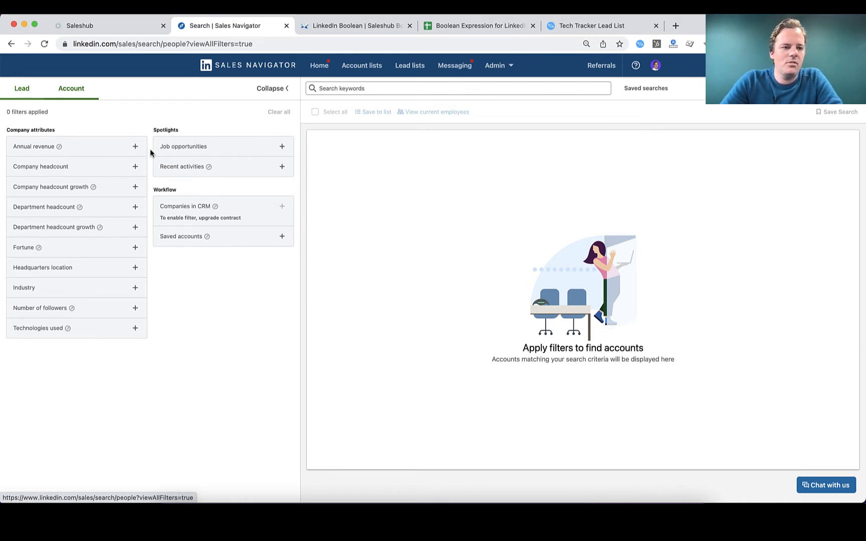
pyautogui.click(21, 89)
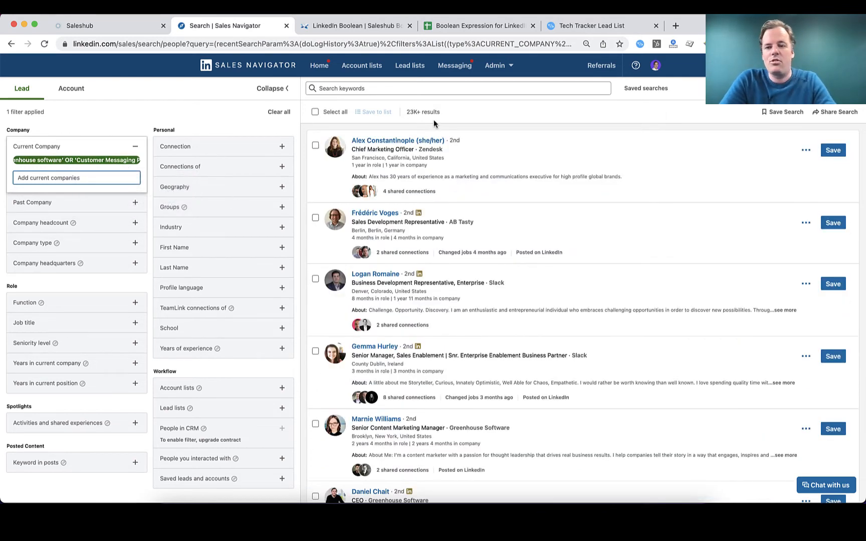
pyautogui.moveTo(432, 123)
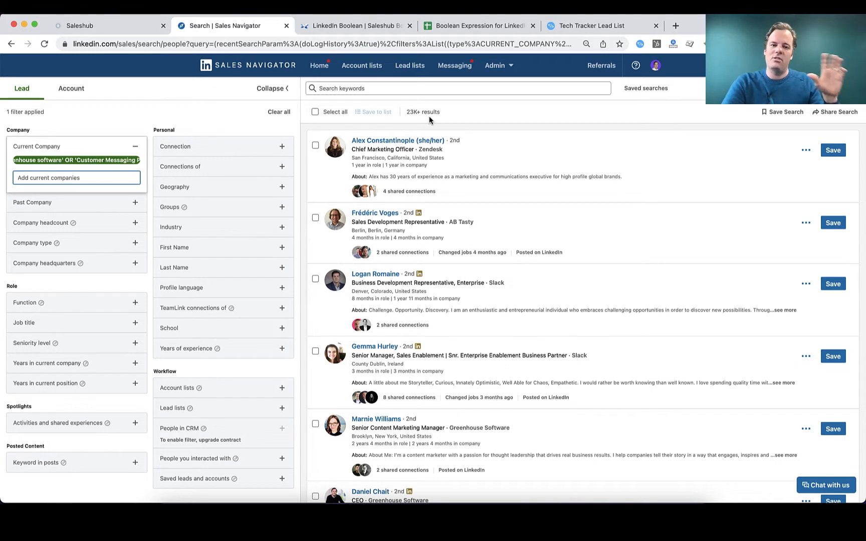
pyautogui.moveTo(339, 185)
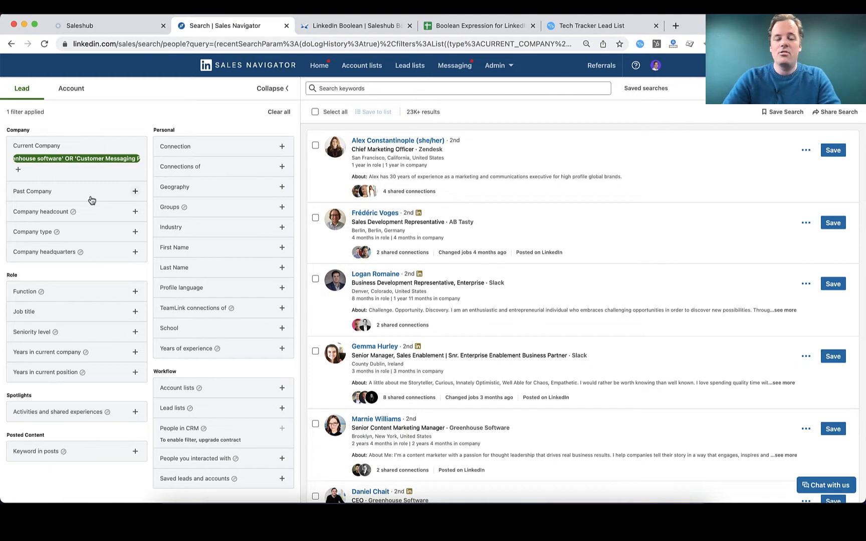
pyautogui.moveTo(71, 273)
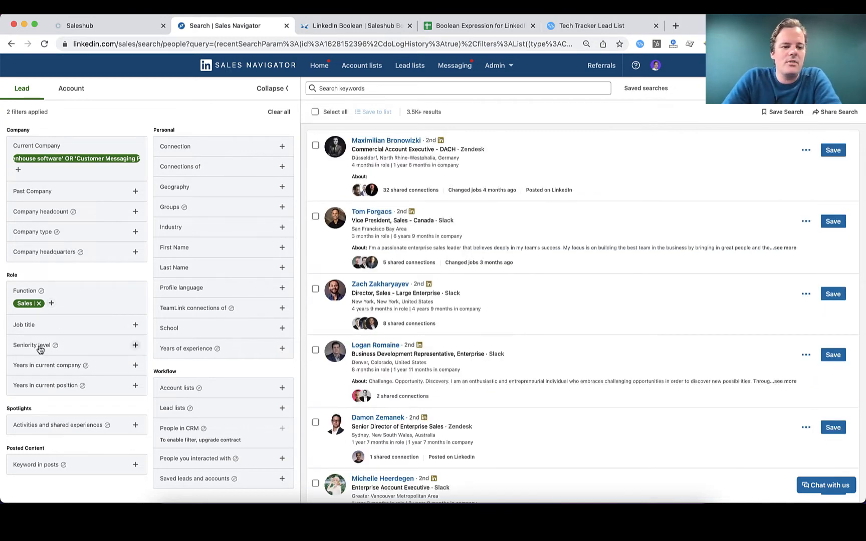
# Step: Include VP, CXO and Director under the Seniority level filter
pyautogui.click(31, 344)
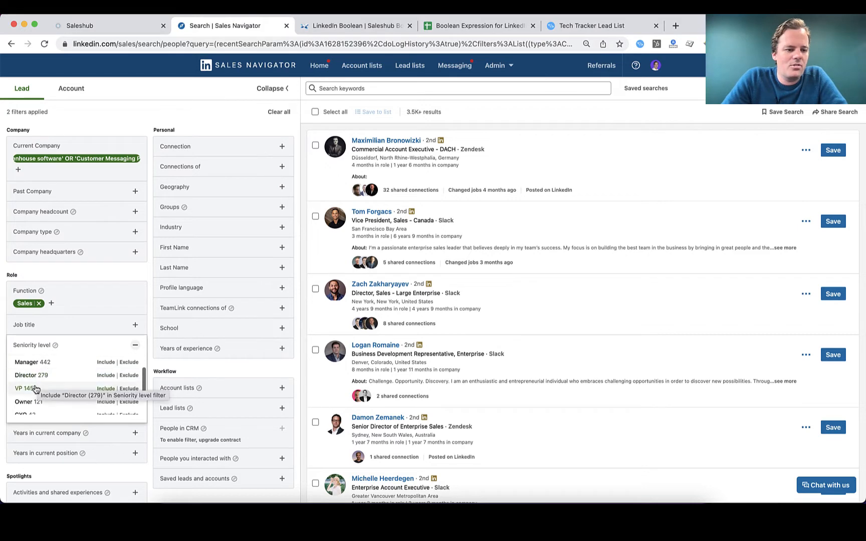
pyautogui.click(23, 388)
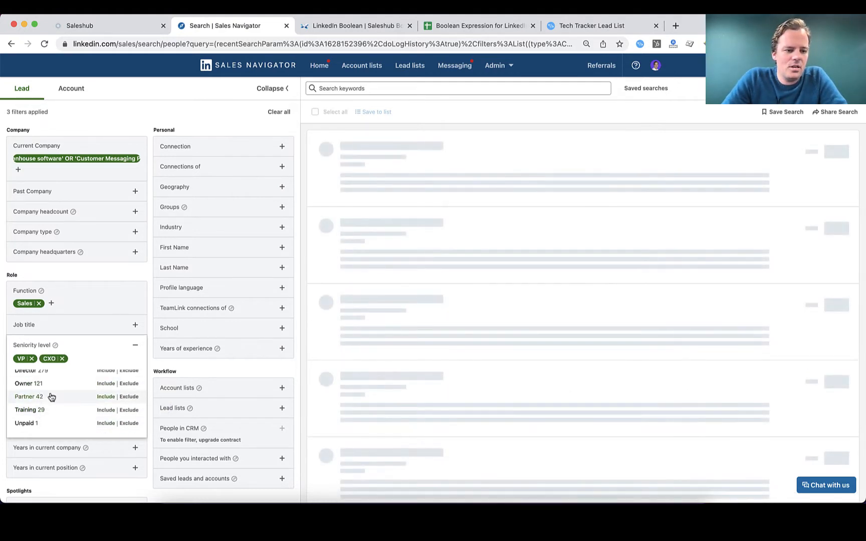
pyautogui.click(28, 370)
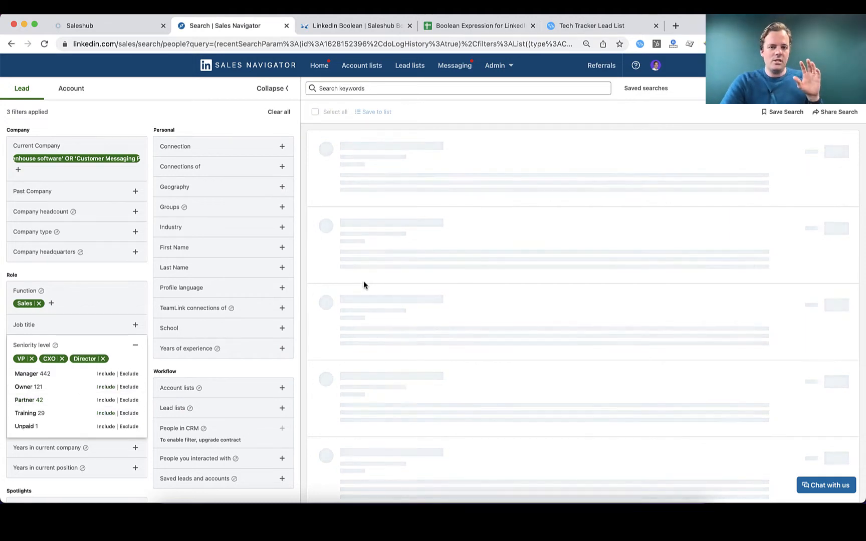
pyautogui.click(479, 25)
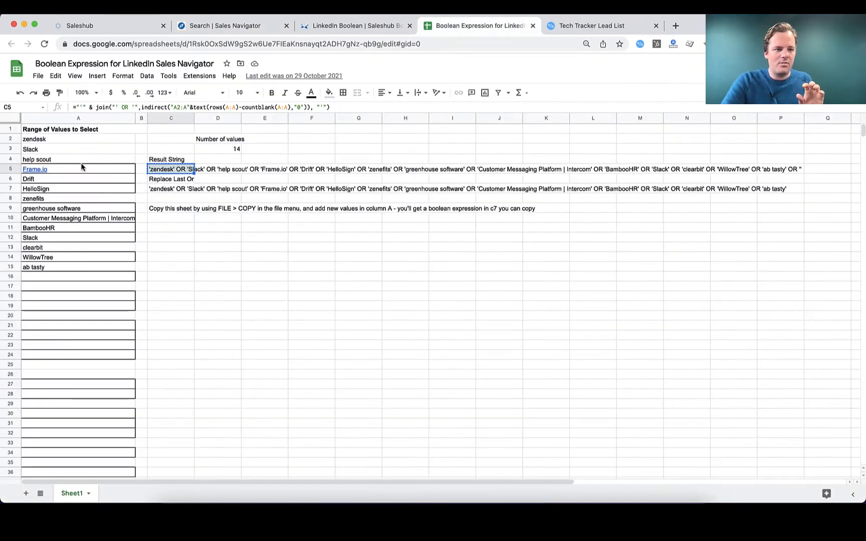
pyautogui.click(78, 150)
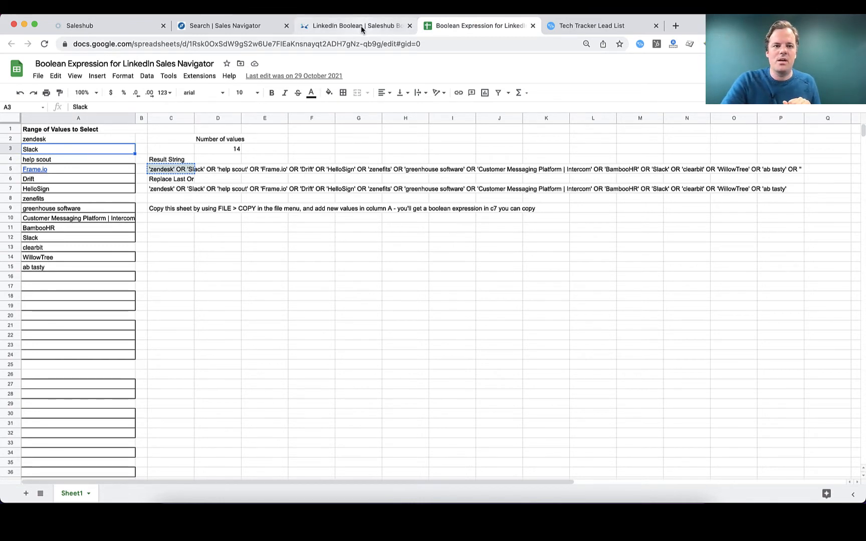
pyautogui.click(231, 25)
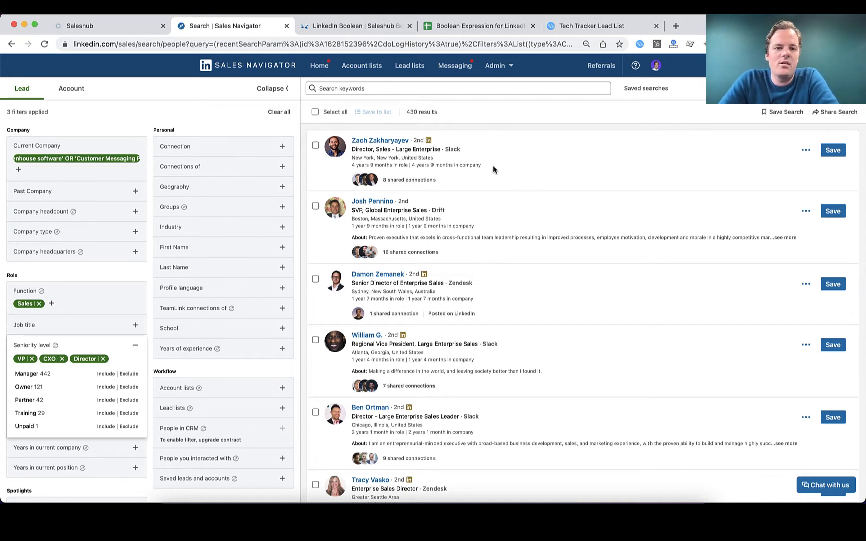
pyautogui.moveTo(493, 183)
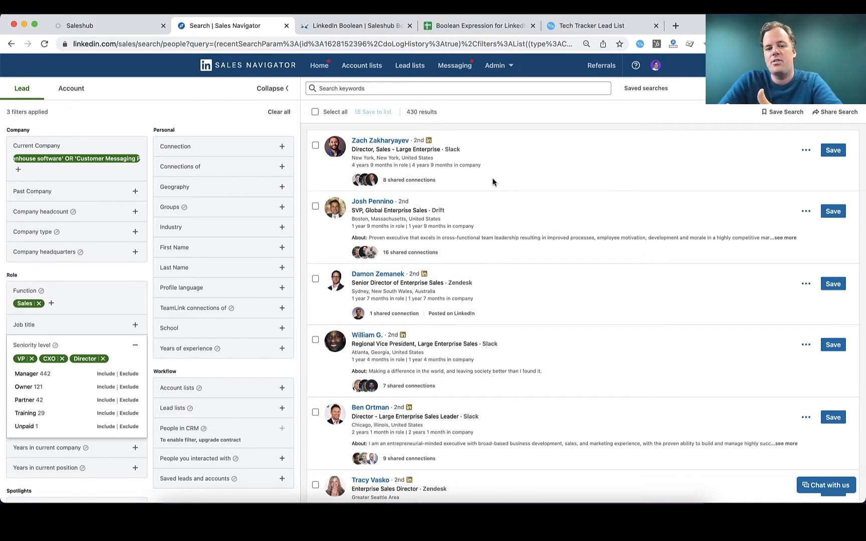
pyautogui.moveTo(365, 150)
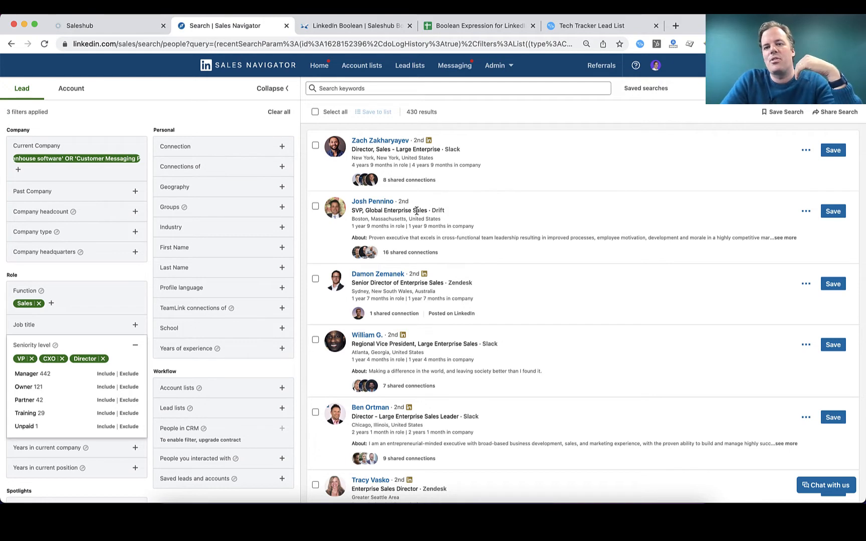
pyautogui.moveTo(488, 211)
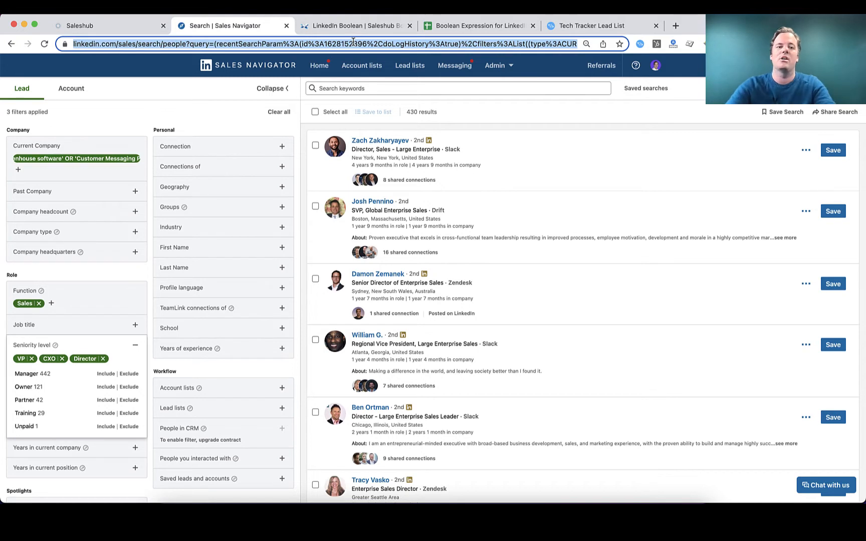
# Step: Include 'Posted on LinkedIn in 30 days', cutting leads to 136, then move to Saleshub
pyautogui.scroll(-3)
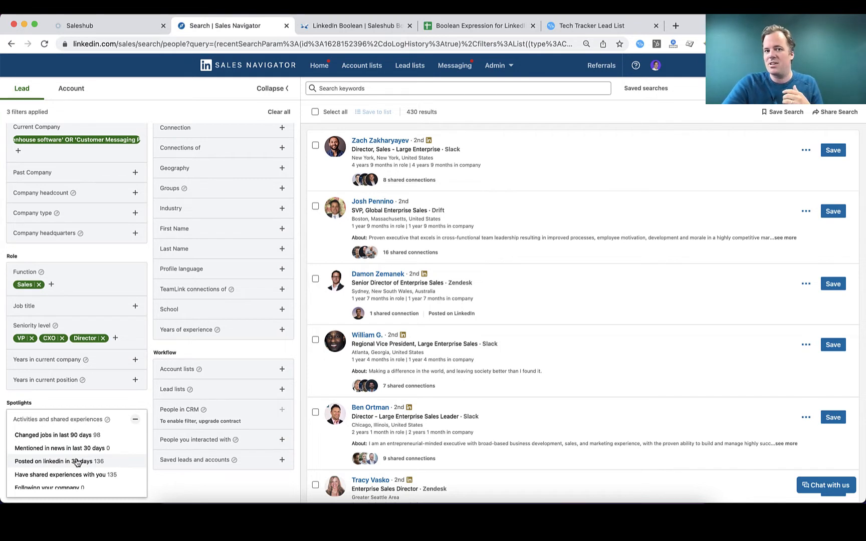
pyautogui.click(53, 461)
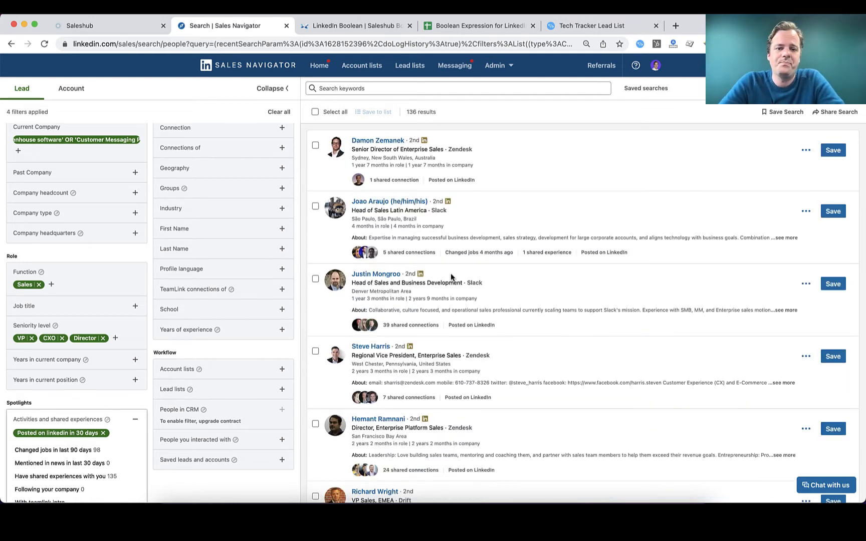
pyautogui.moveTo(516, 196)
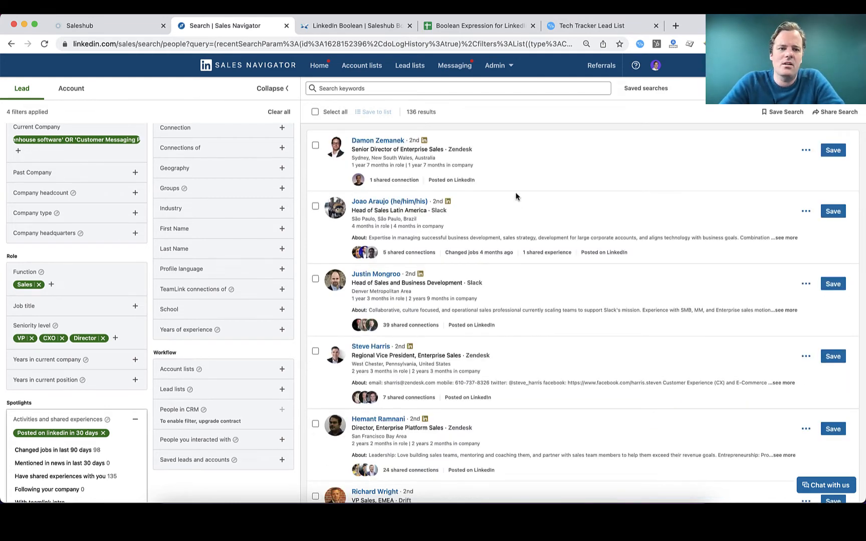
pyautogui.click(105, 25)
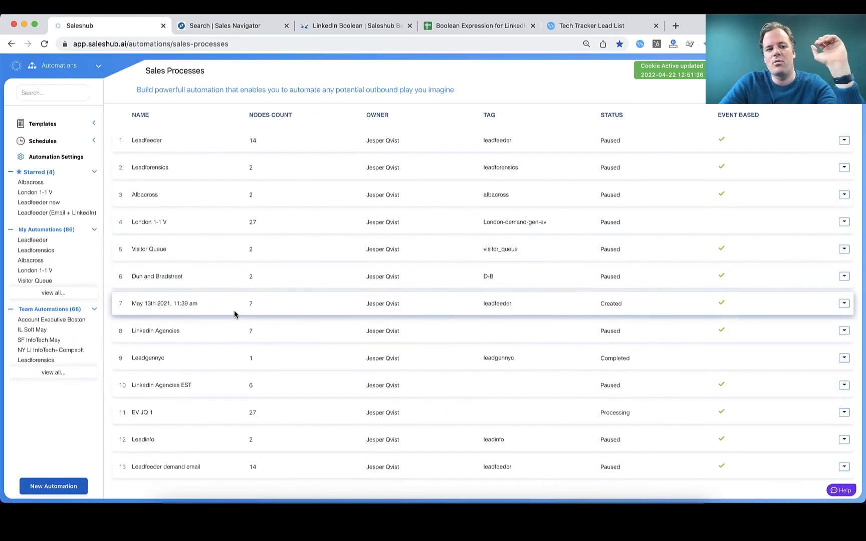
# Step: Review the Icebreaker Miami automation's #icebreaker connection request message, then go to the prospect's profile
pyautogui.scroll(-3)
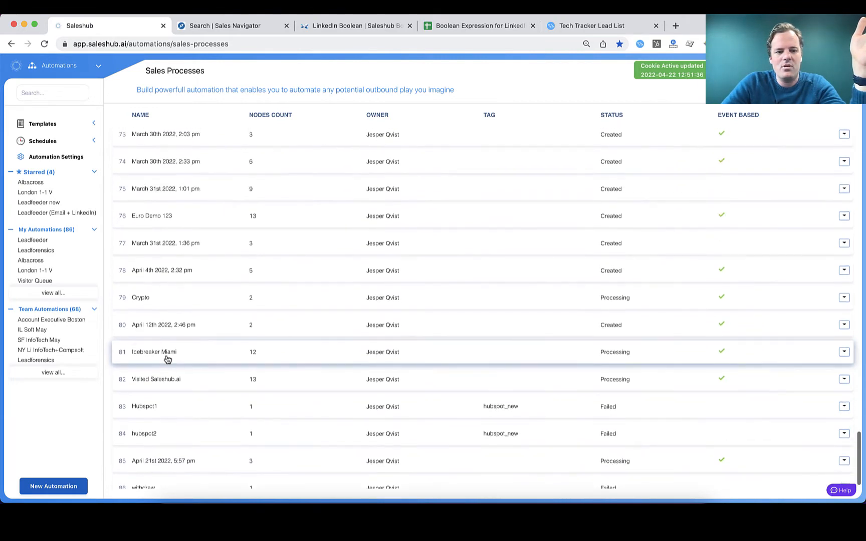
pyautogui.click(153, 352)
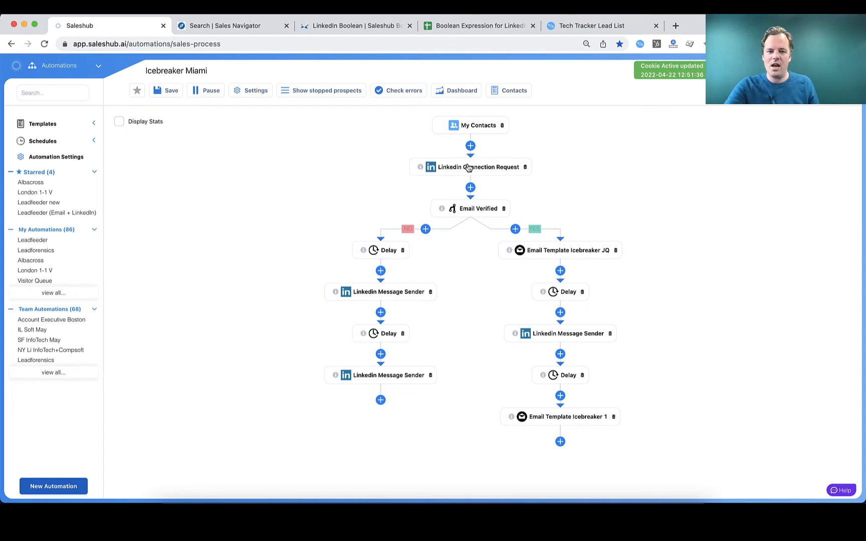
pyautogui.click(470, 166)
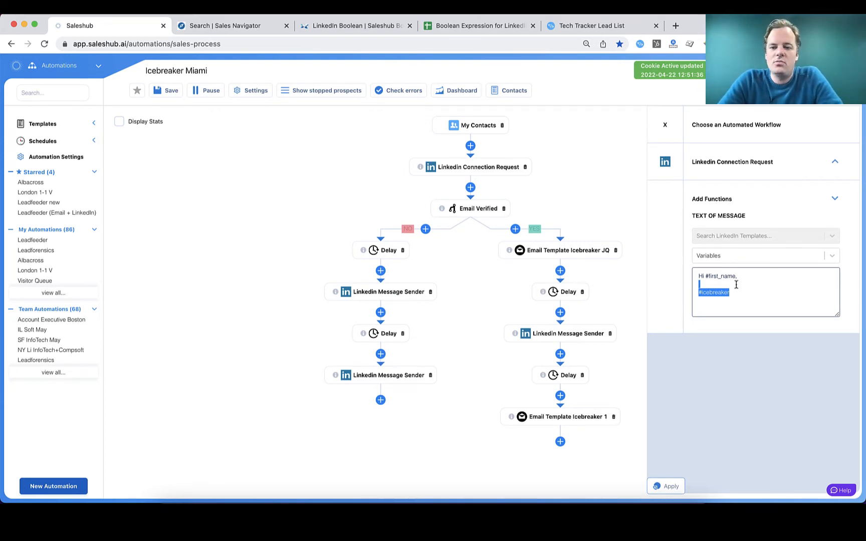
pyautogui.moveTo(653, 285)
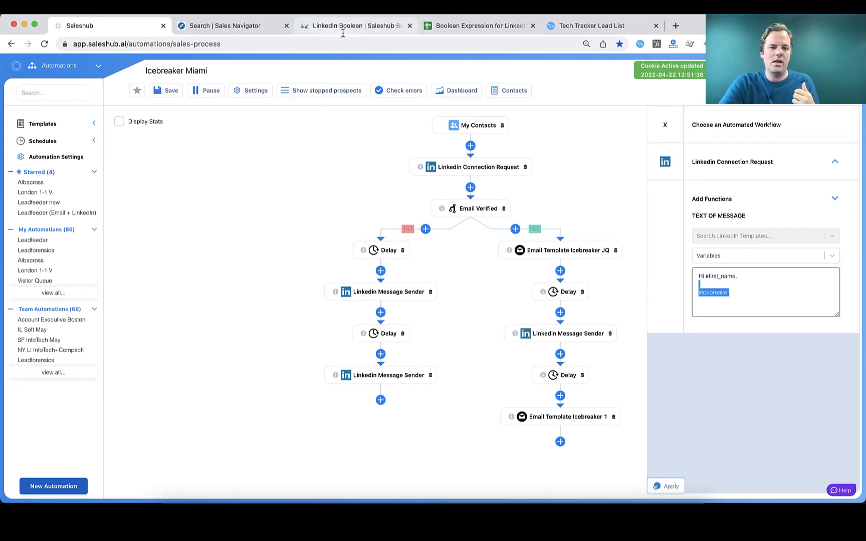
pyautogui.moveTo(398, 214)
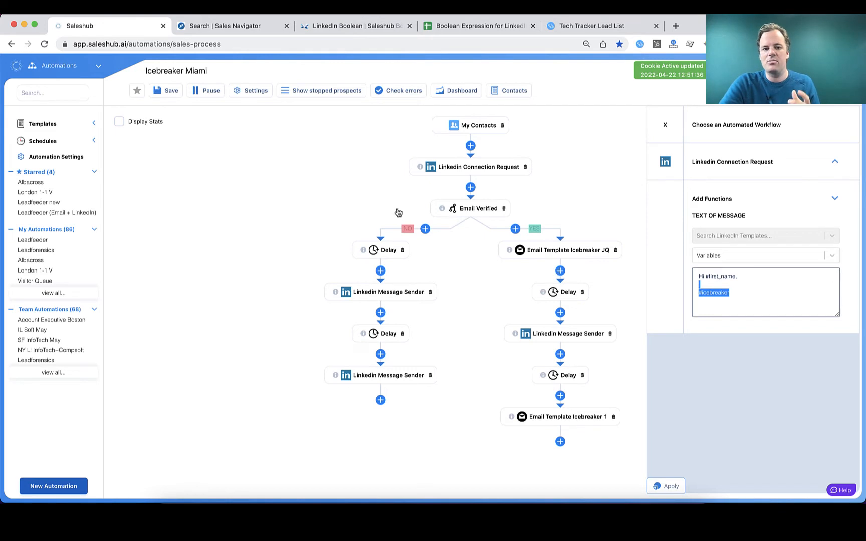
pyautogui.moveTo(391, 293)
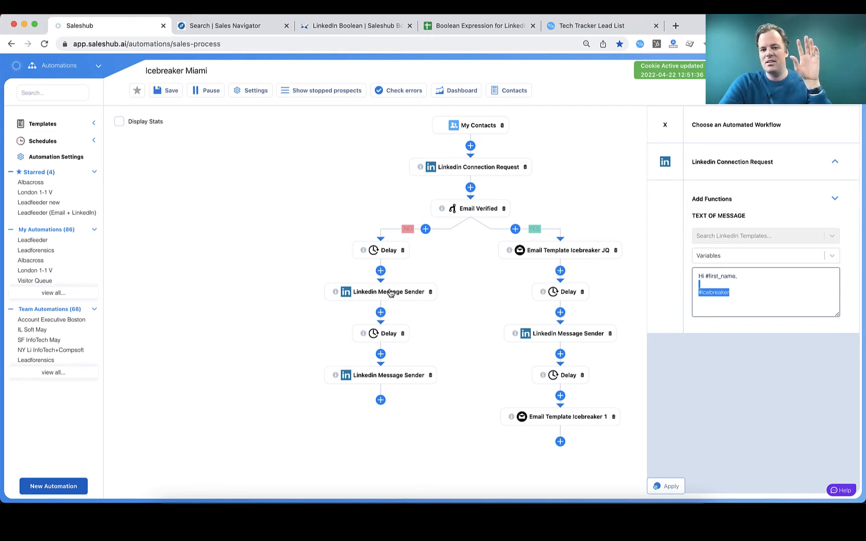
pyautogui.moveTo(397, 353)
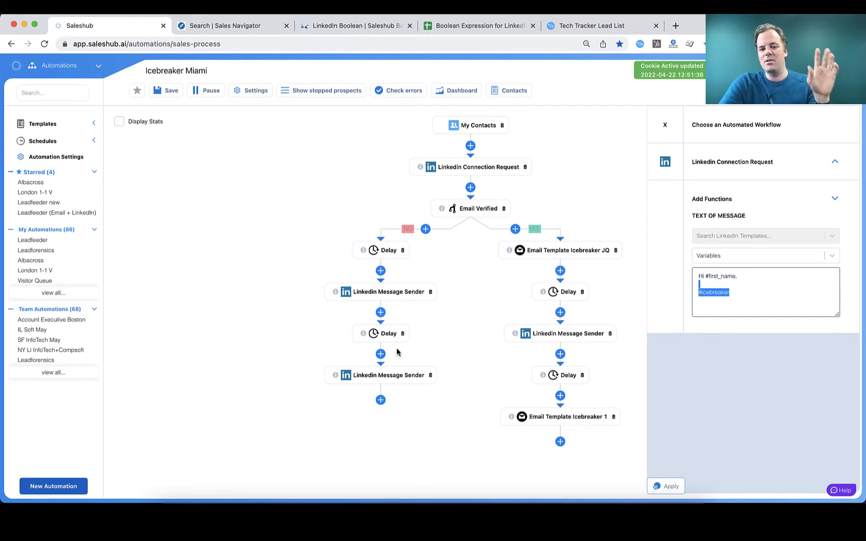
pyautogui.moveTo(541, 258)
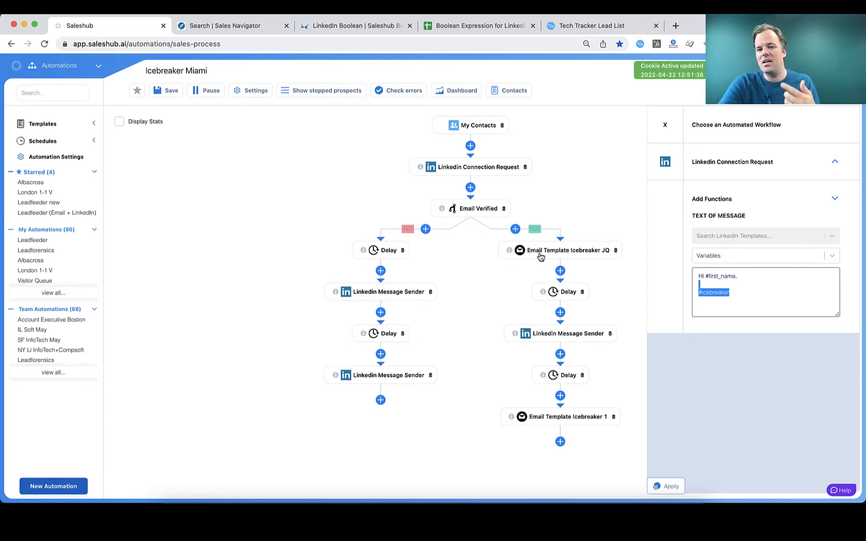
pyautogui.moveTo(557, 377)
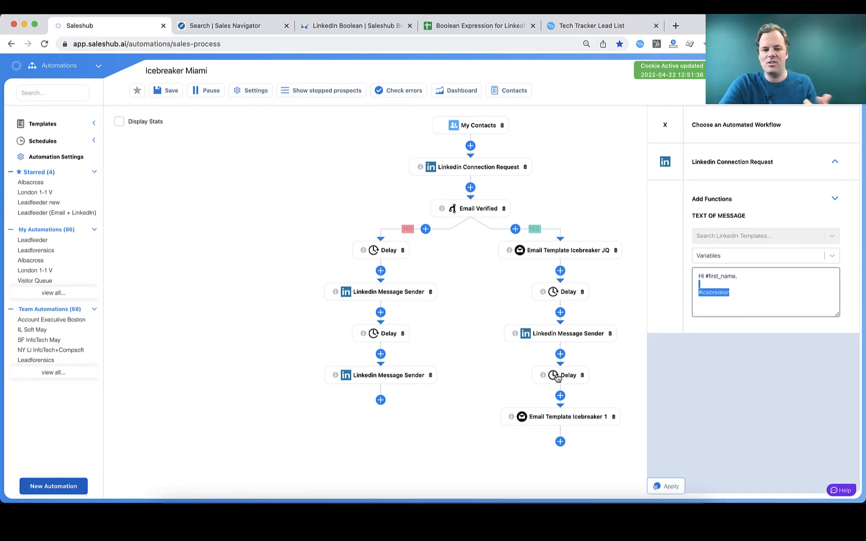
pyautogui.click(665, 124)
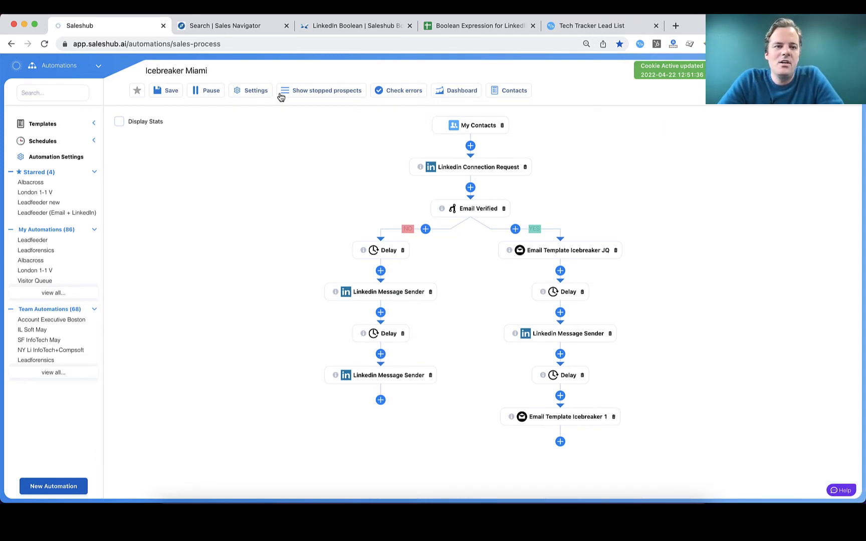
pyautogui.click(232, 25)
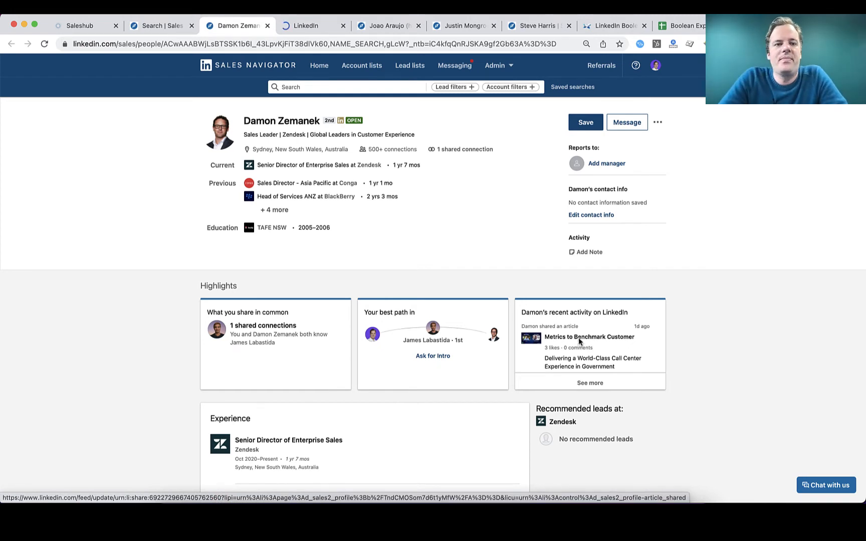
pyautogui.click(593, 337)
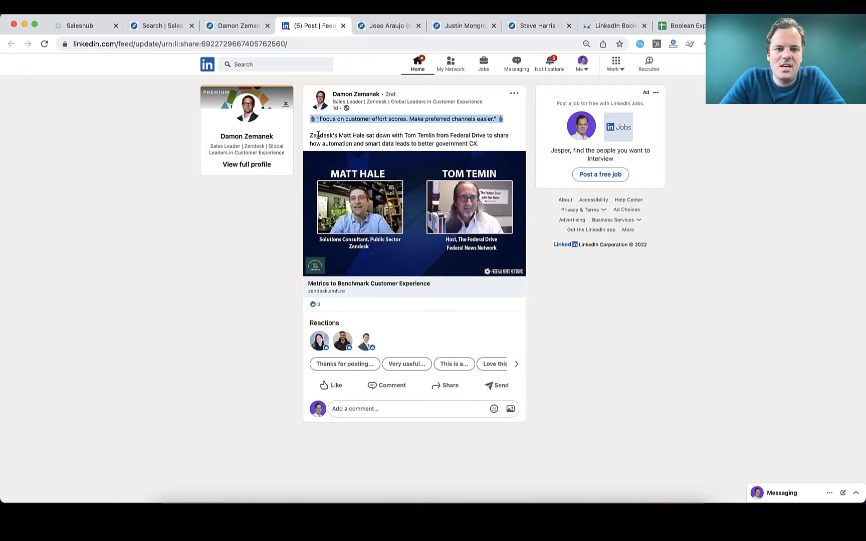
pyautogui.doubleClick(324, 135)
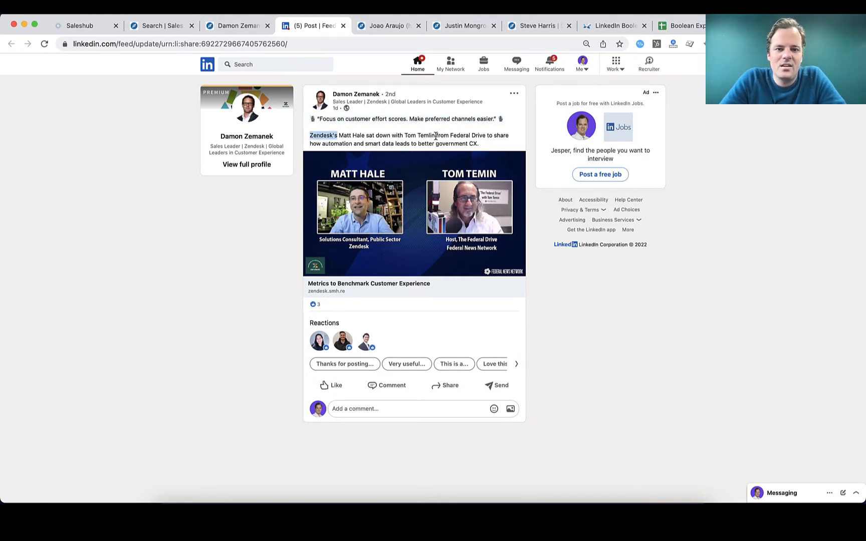
pyautogui.moveTo(310, 135); pyautogui.dragTo(446, 136)
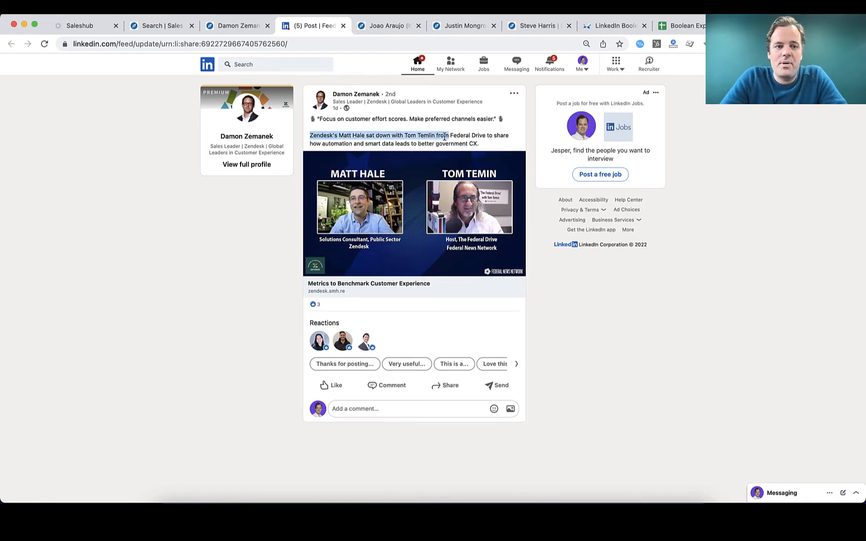
pyautogui.click(237, 25)
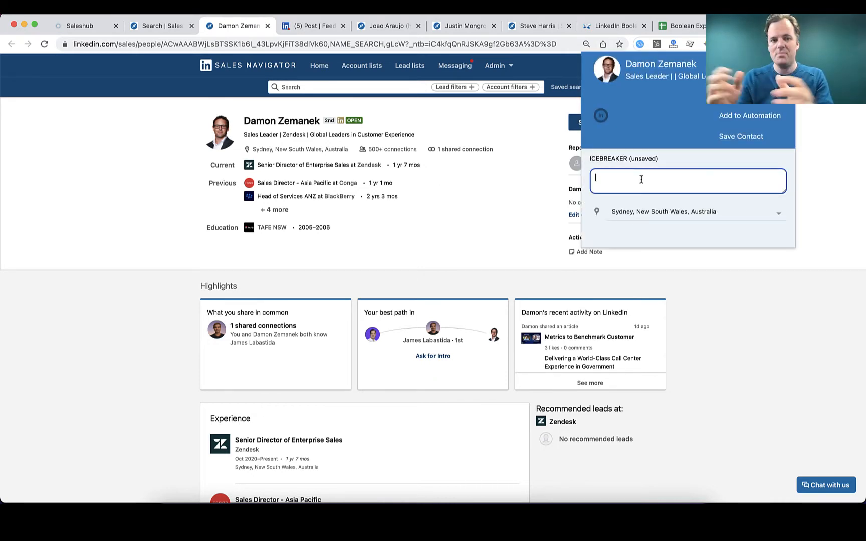
# Step: Write an icebreaker thanking Damon for sharing Zendesk's podcast nuggets and add him to the automation
pyautogui.write("Zendesk's Matt Hale sat down with Tom Temlin from")
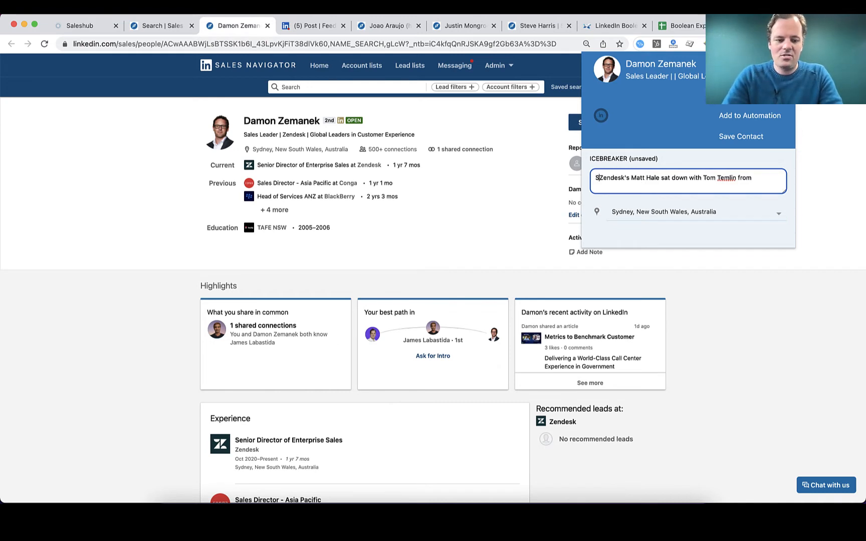
pyautogui.write('Saw')
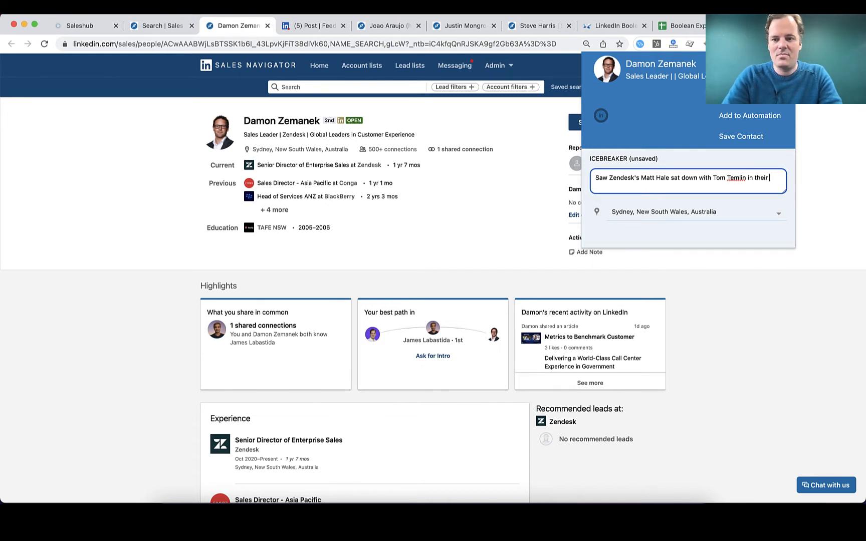
pyautogui.write('podcast, thanks for sharing')
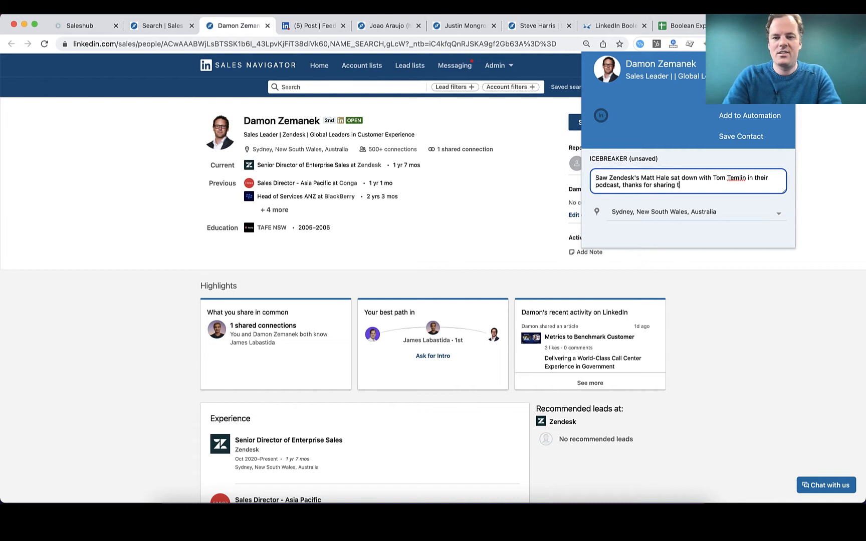
pyautogui.write('these nuggets.')
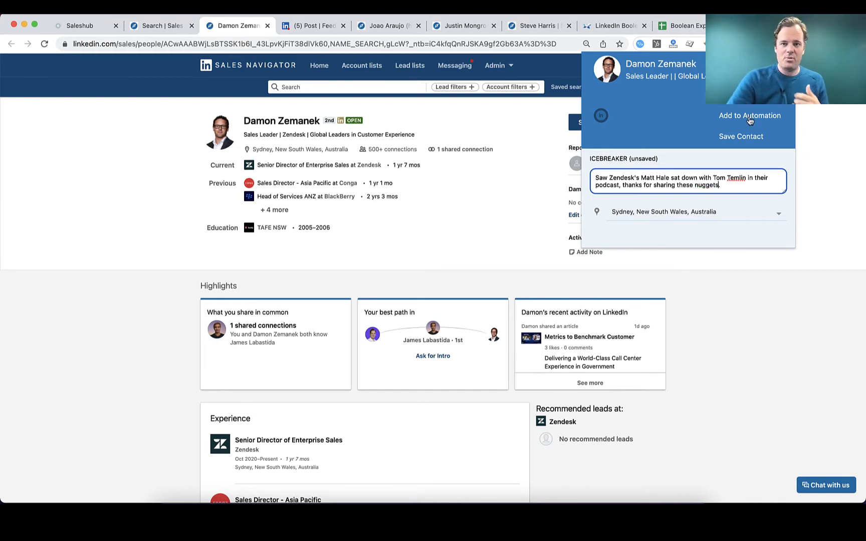
pyautogui.click(750, 115)
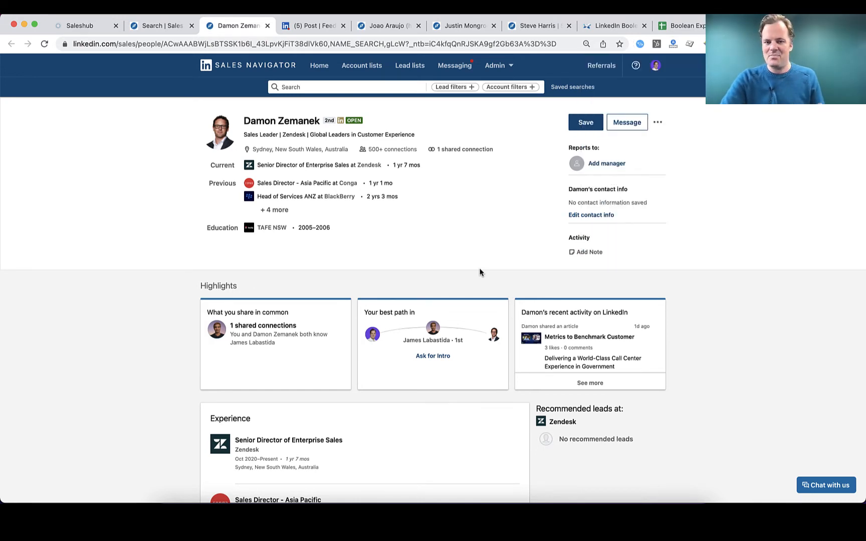
pyautogui.moveTo(470, 263)
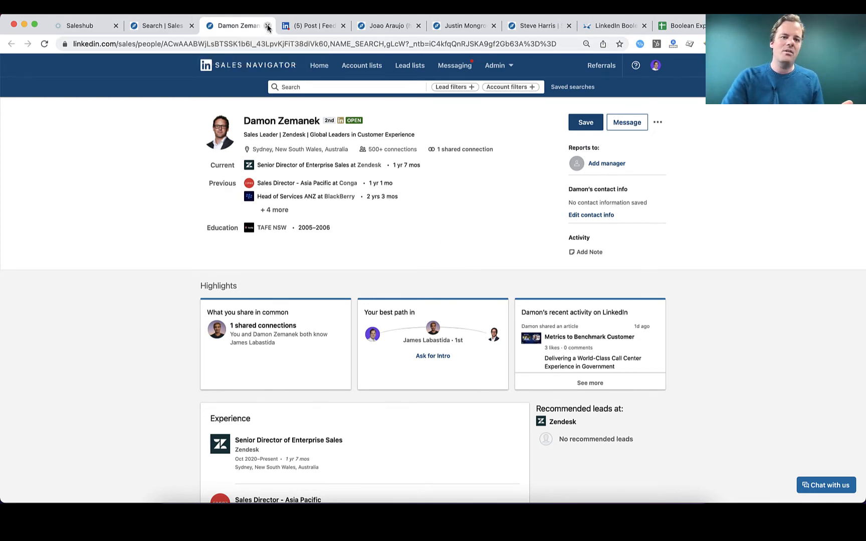
pyautogui.click(267, 25)
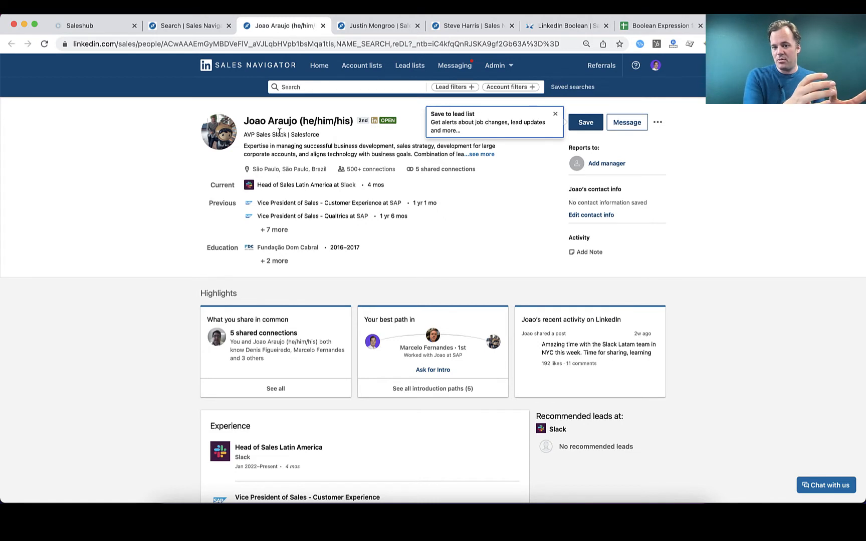
pyautogui.moveTo(562, 348)
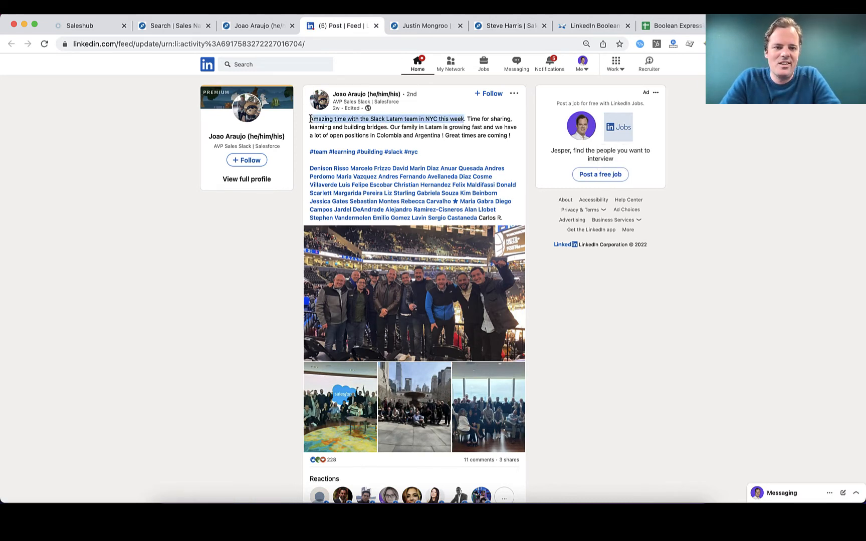
pyautogui.click(258, 25)
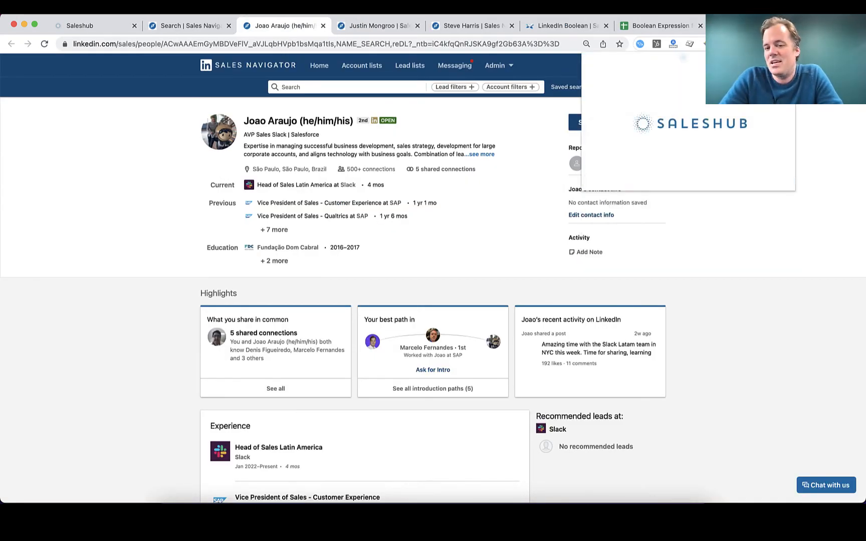
# Step: Write an icebreaker about Joao's Slack team in New York and save him to an automation
pyautogui.write('L')
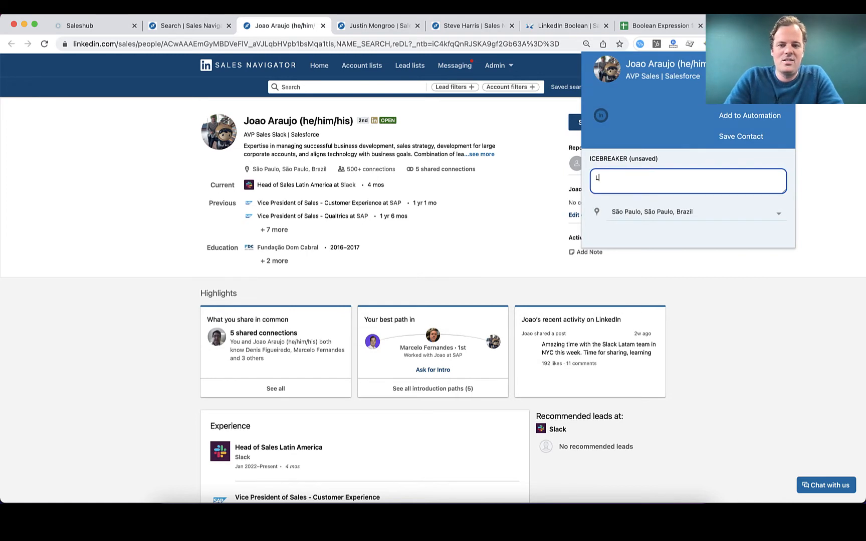
pyautogui.write('ooks like you had a black with')
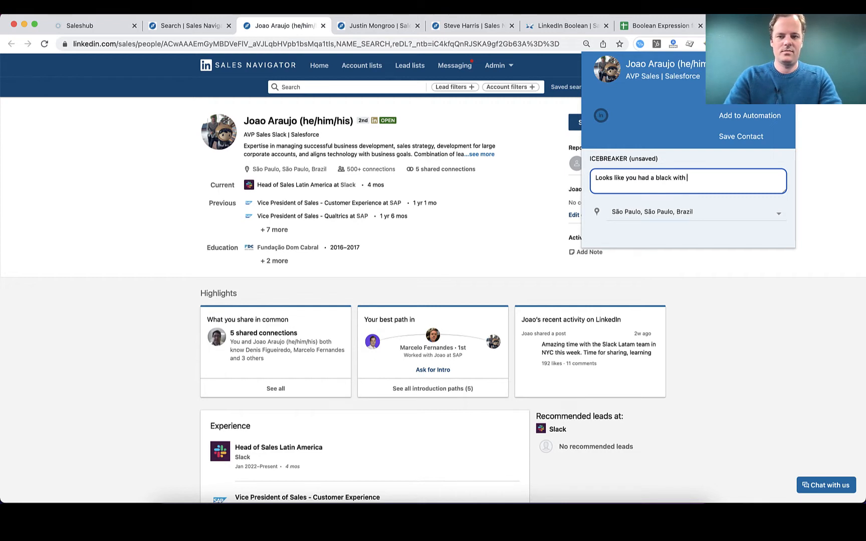
pyautogui.write('your Slack team in New York :)')
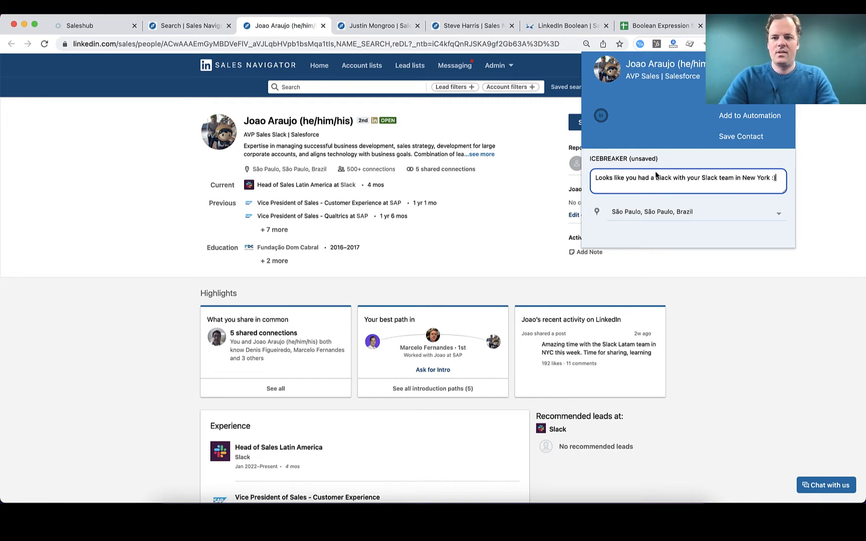
pyautogui.click(749, 115)
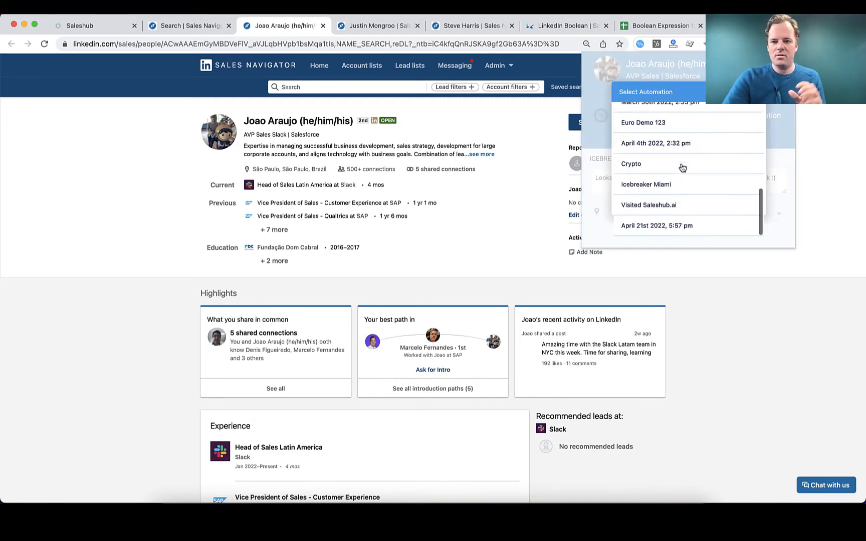
pyautogui.click(632, 163)
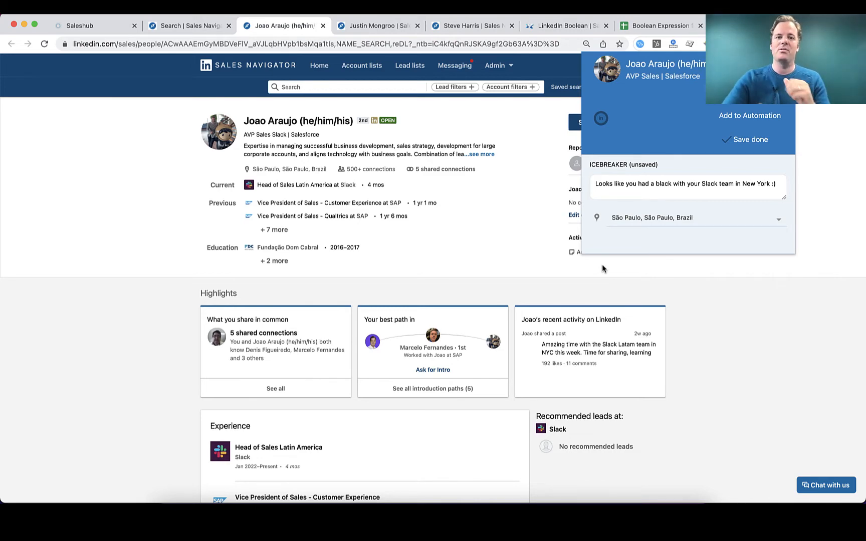
pyautogui.click(189, 25)
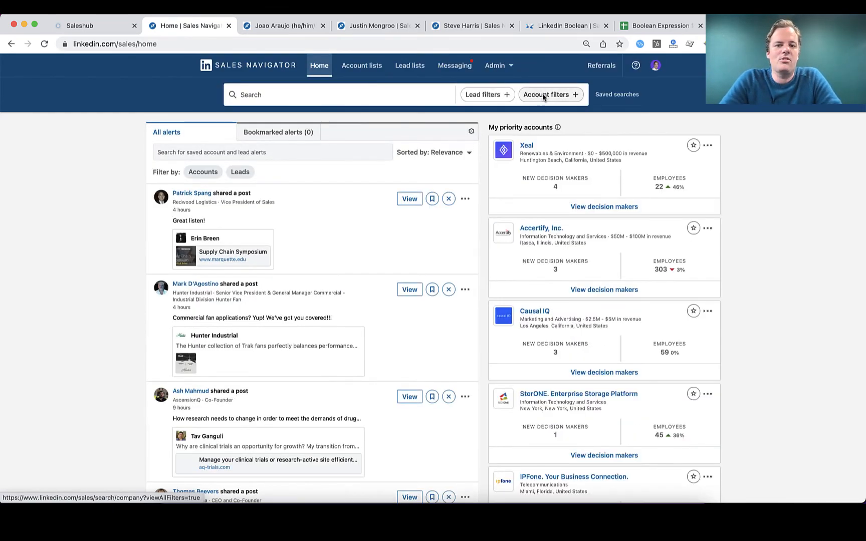
# Step: Filter accounts to senior leadership changes in the last 3 months, dropping the Hiring on LinkedIn filter
pyautogui.click(547, 95)
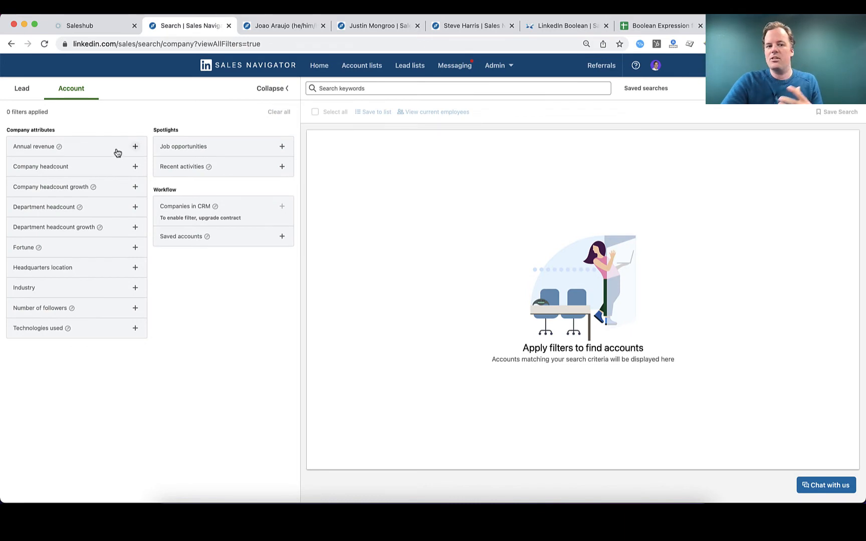
pyautogui.moveTo(191, 150)
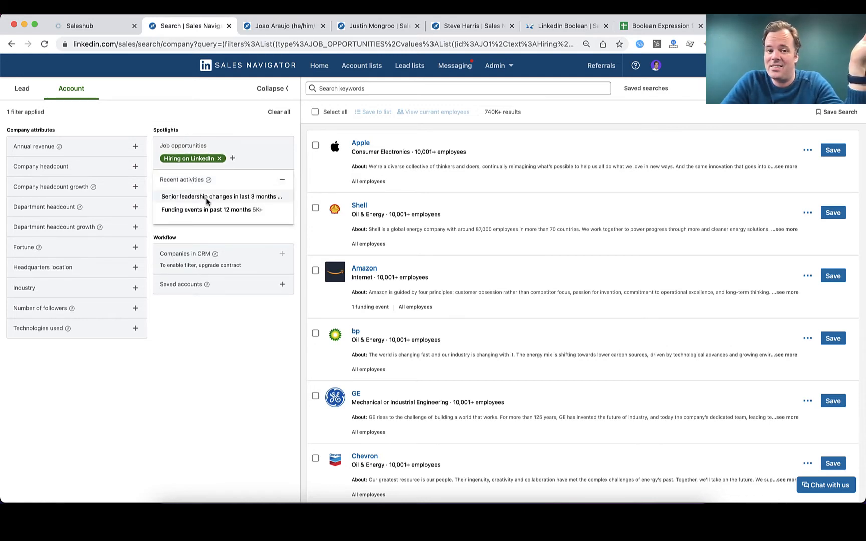
pyautogui.click(221, 196)
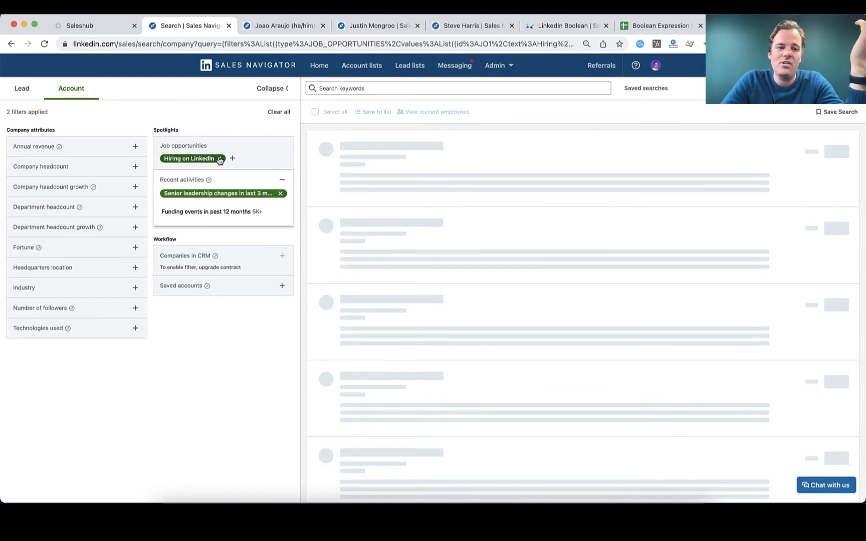
pyautogui.click(220, 159)
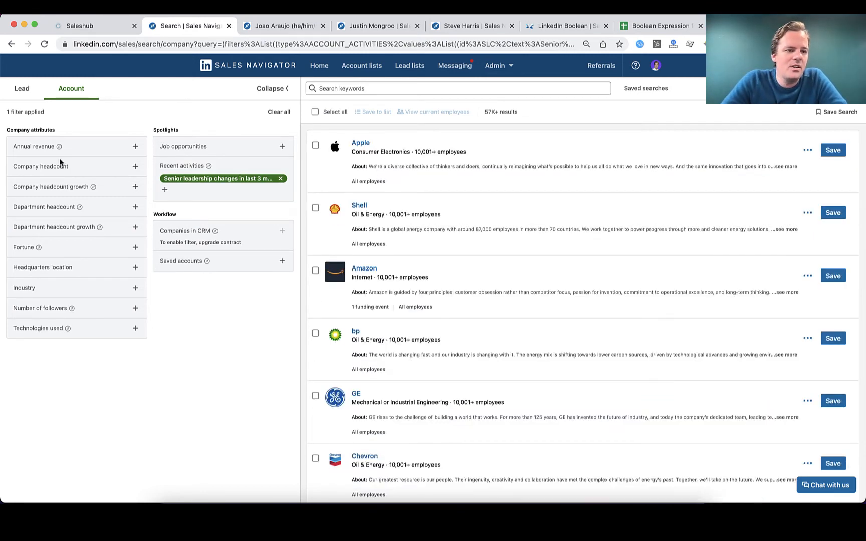
# Step: Limit accounts to 51-200 employees with a Sales department headcount of 5–100
pyautogui.click(40, 166)
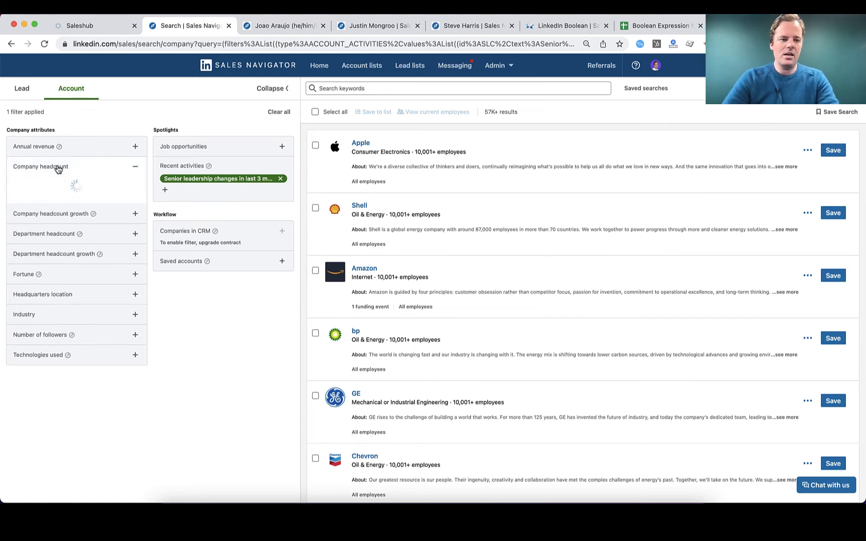
pyautogui.click(29, 181)
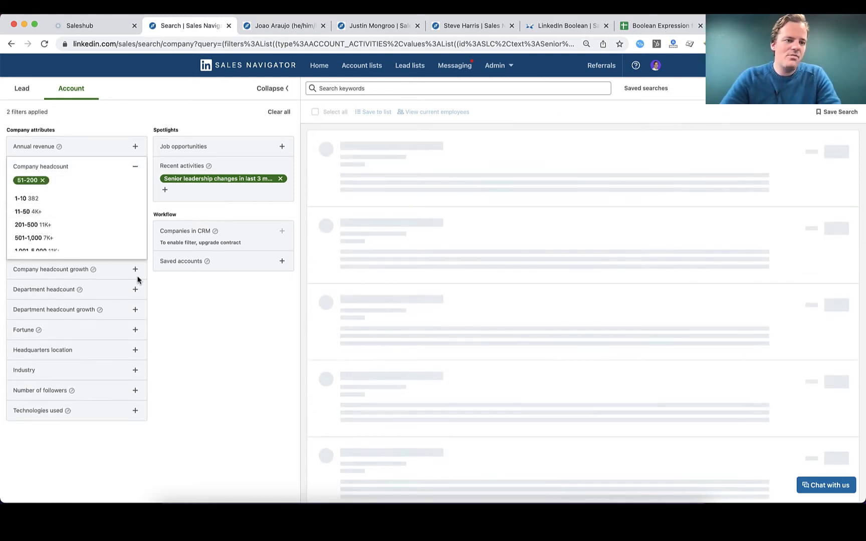
pyautogui.click(136, 167)
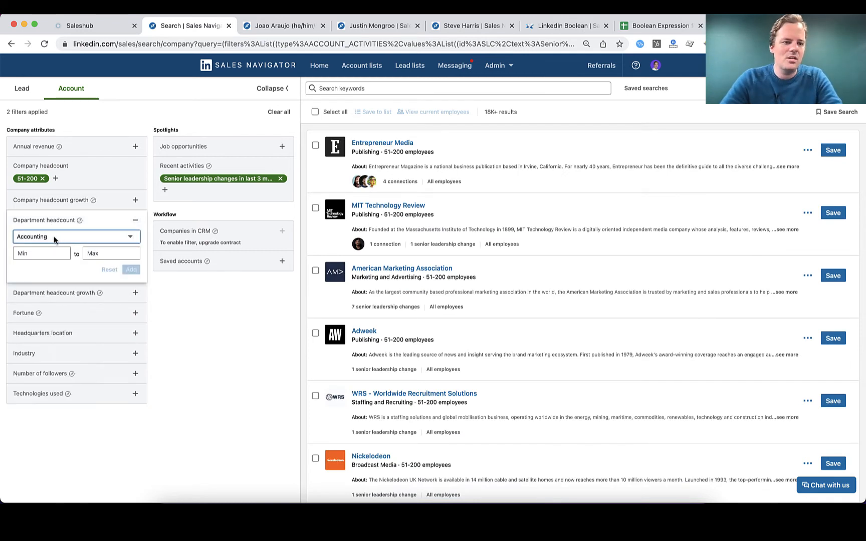
pyautogui.click(75, 236)
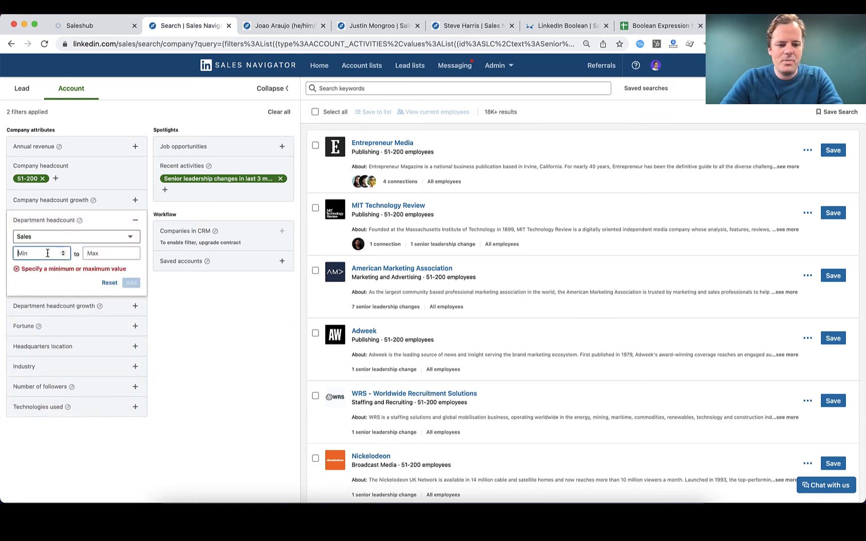
pyautogui.write('10')
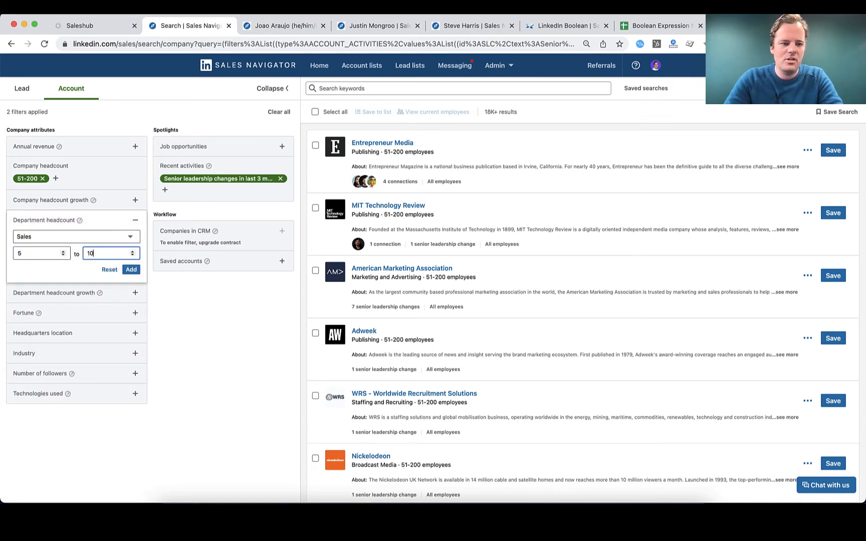
pyautogui.click(132, 270)
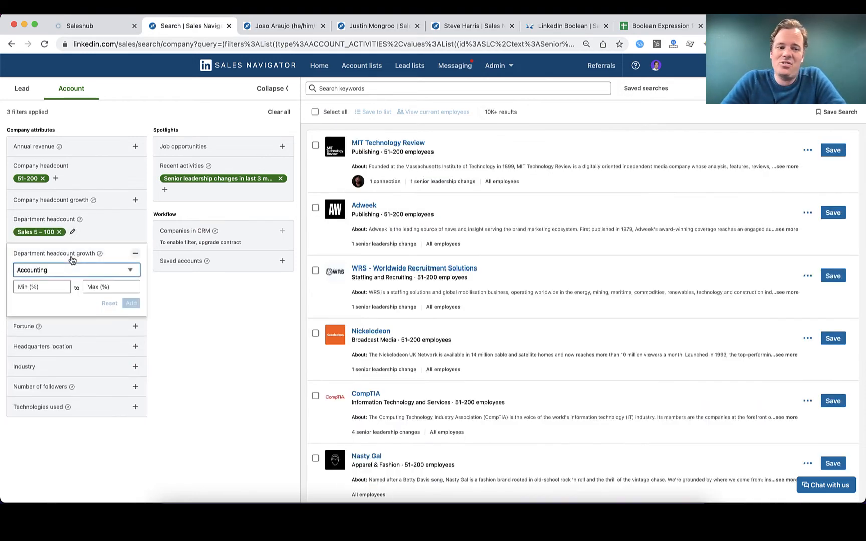
# Step: Add Sales department headcount growth of 10%–200%
pyautogui.click(75, 270)
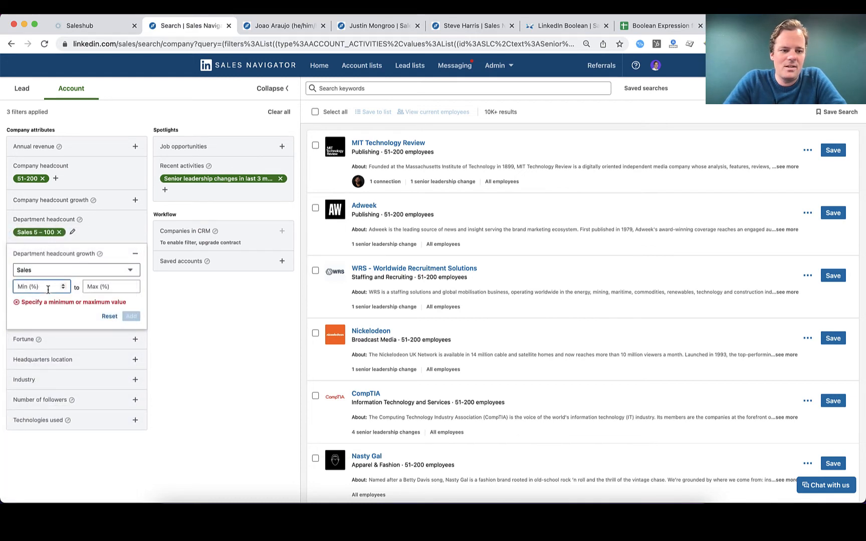
pyautogui.write('10')
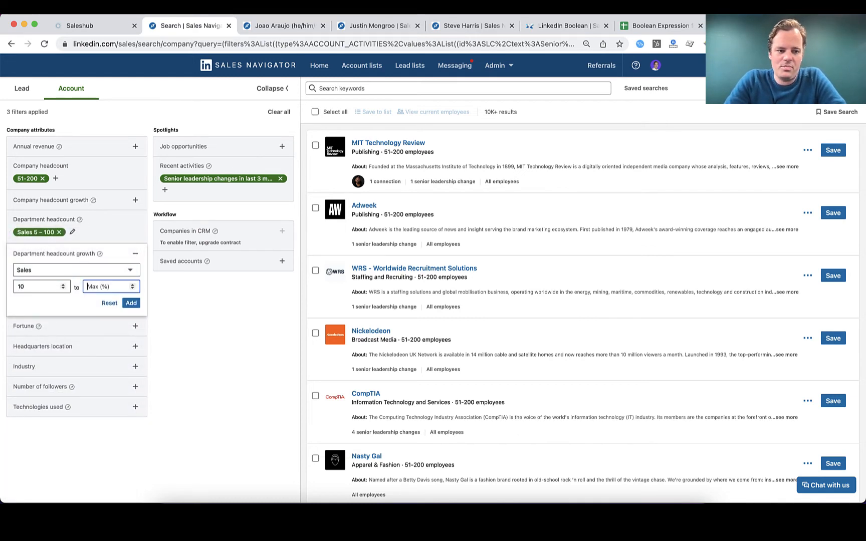
pyautogui.write('200')
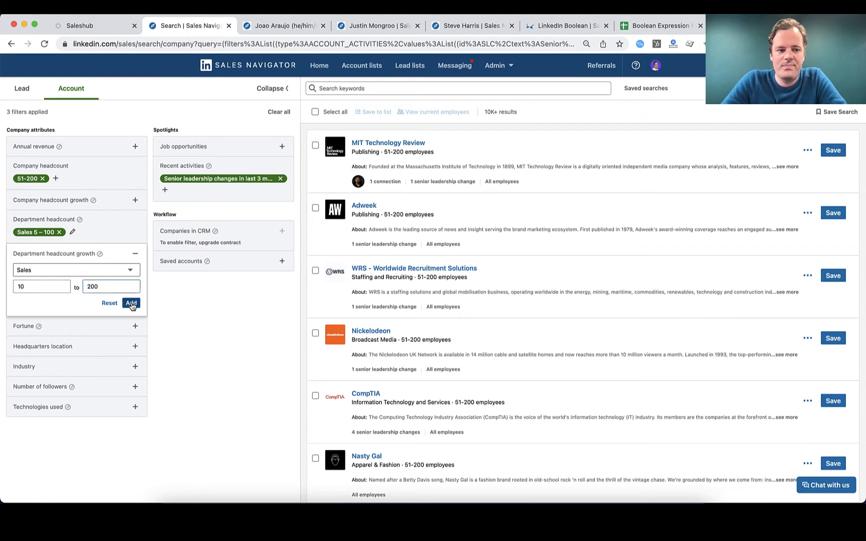
pyautogui.click(132, 302)
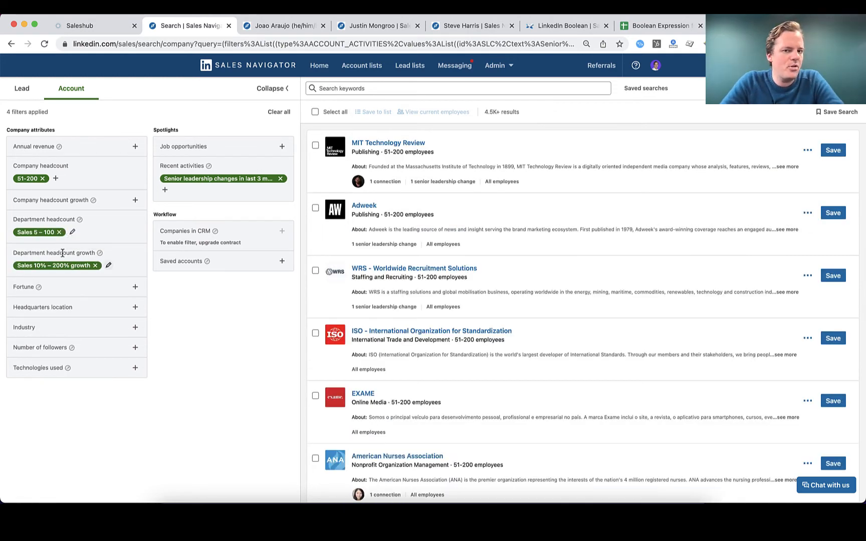
pyautogui.moveTo(85, 253)
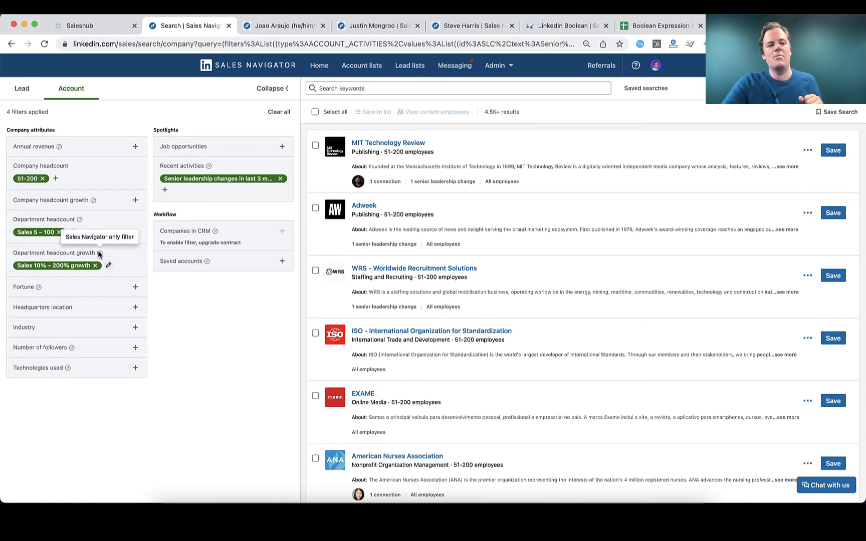
pyautogui.moveTo(31, 179)
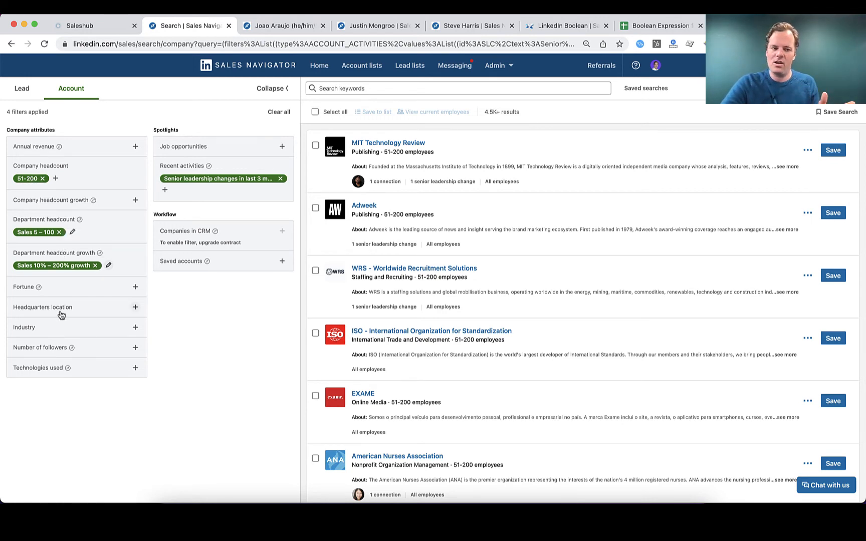
pyautogui.moveTo(51, 334)
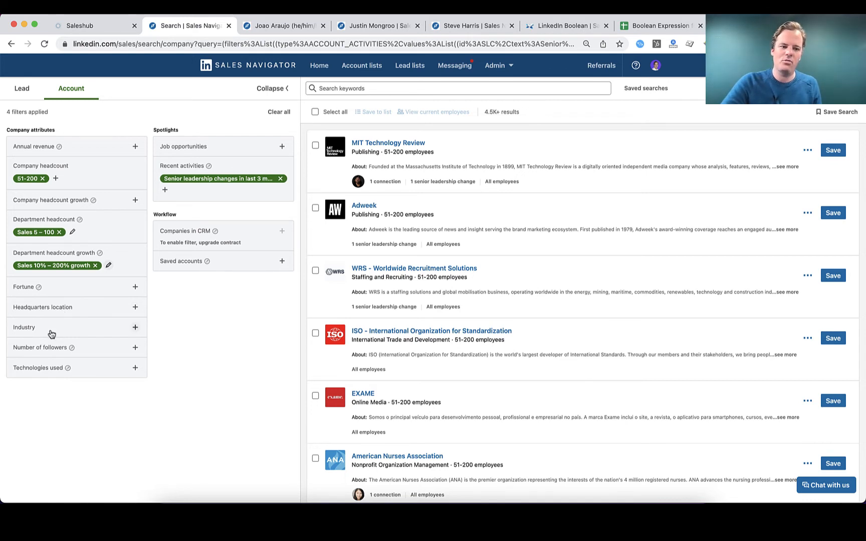
pyautogui.click(41, 347)
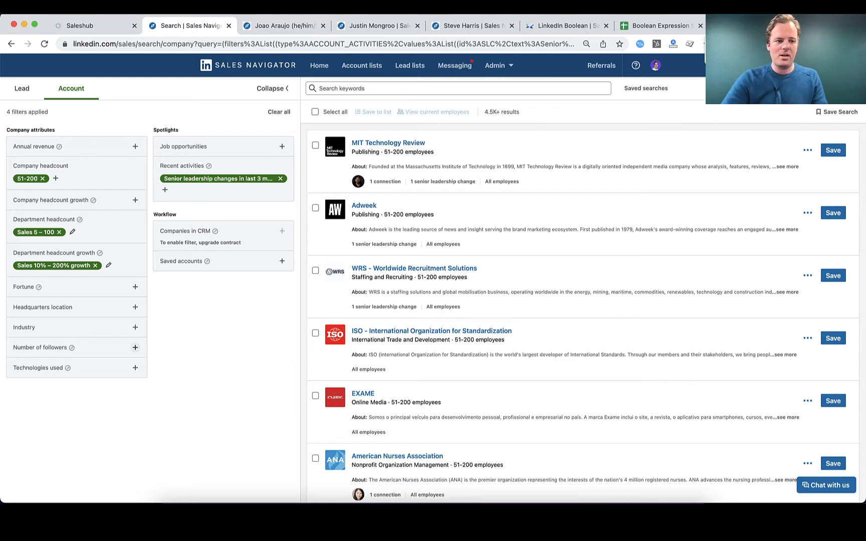
pyautogui.moveTo(556, 199)
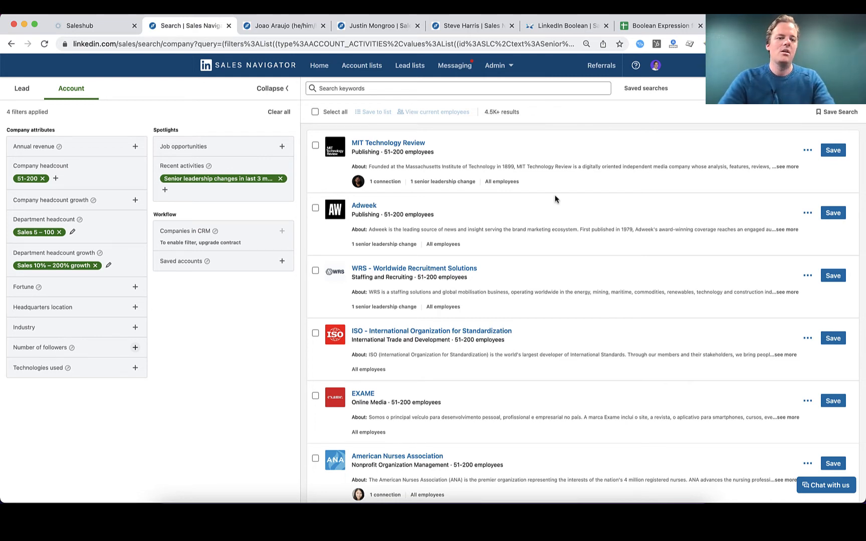
pyautogui.moveTo(73, 360)
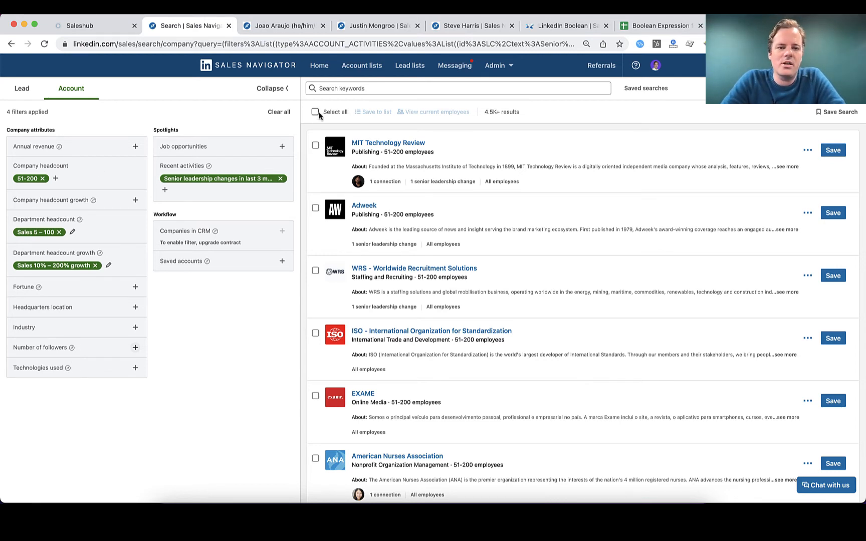
# Step: Select all 25 filtered accounts and view their current employees as a lead search
pyautogui.click(316, 111)
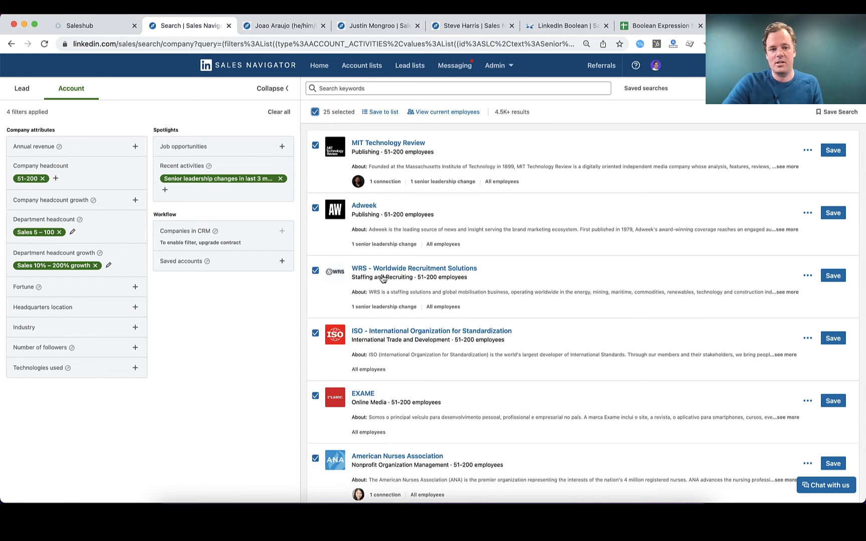
pyautogui.scroll(-3)
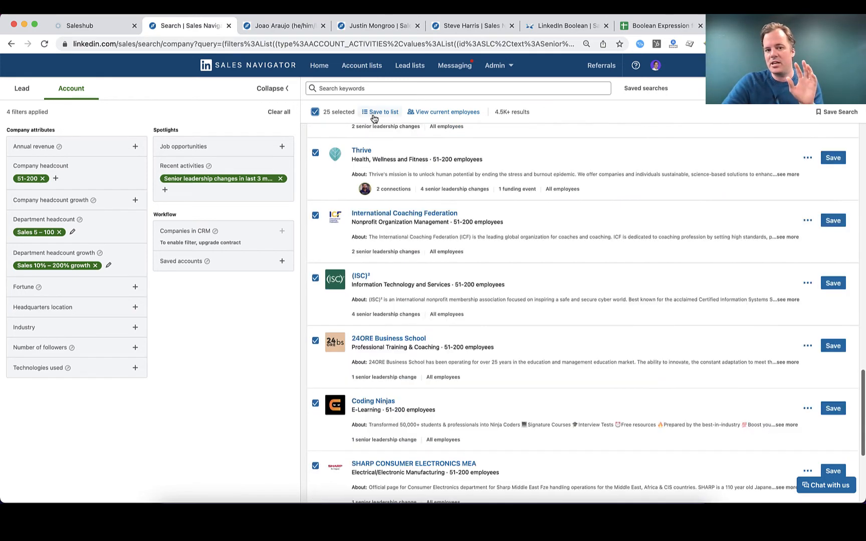
pyautogui.moveTo(448, 111)
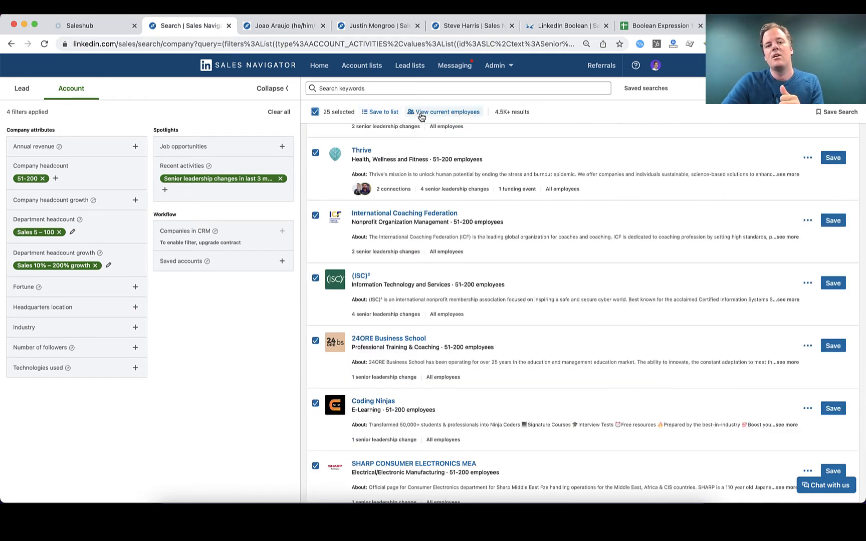
pyautogui.click(447, 112)
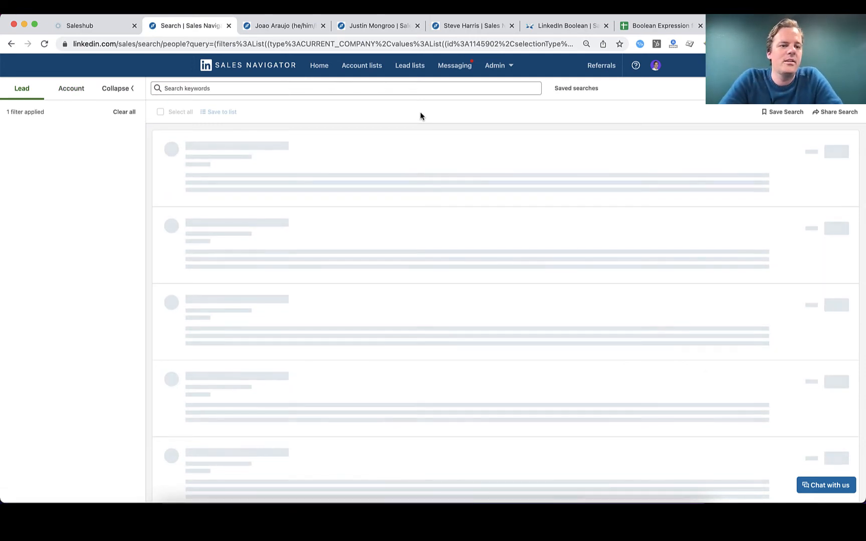
# Step: Narrow leads to people who changed jobs in the last 90 days with the Sales function
pyautogui.click(118, 89)
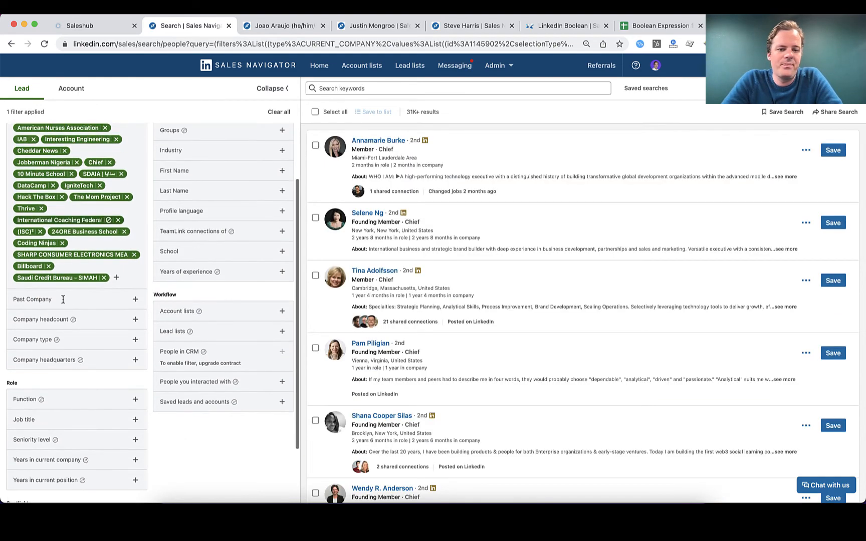
pyautogui.scroll(-3)
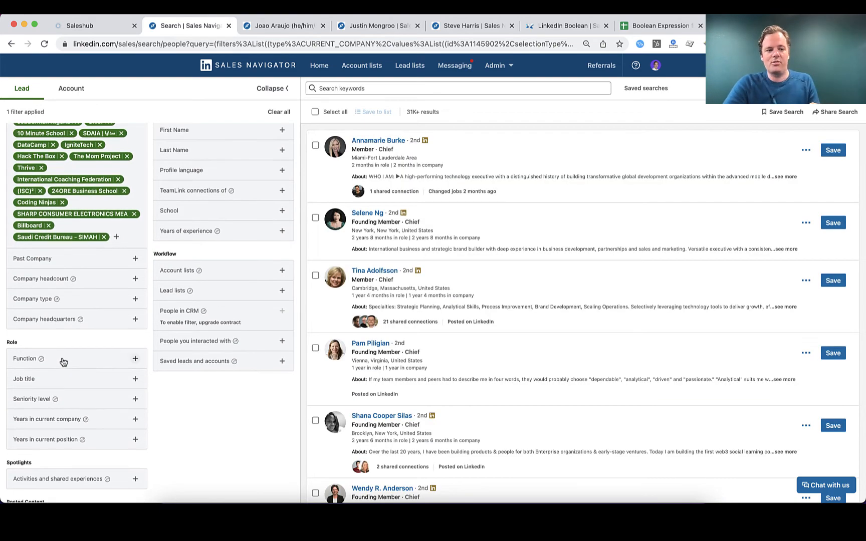
pyautogui.scroll(-3)
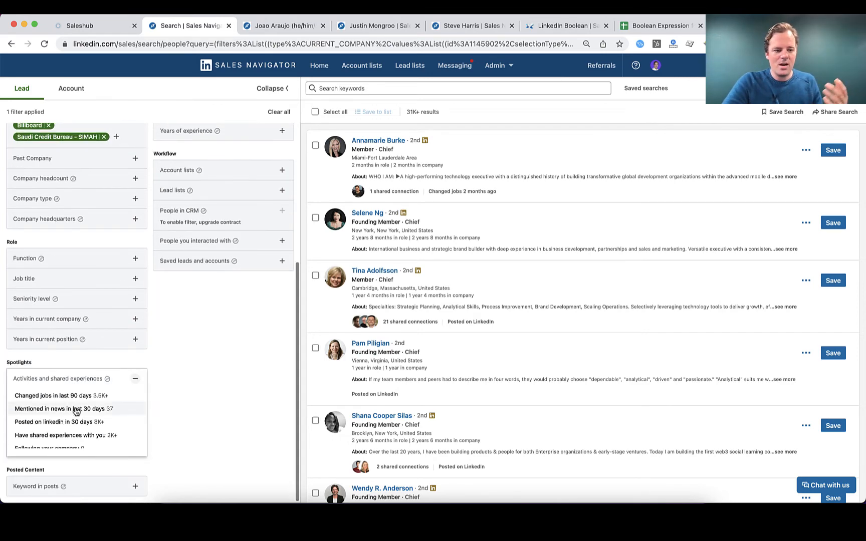
pyautogui.click(52, 396)
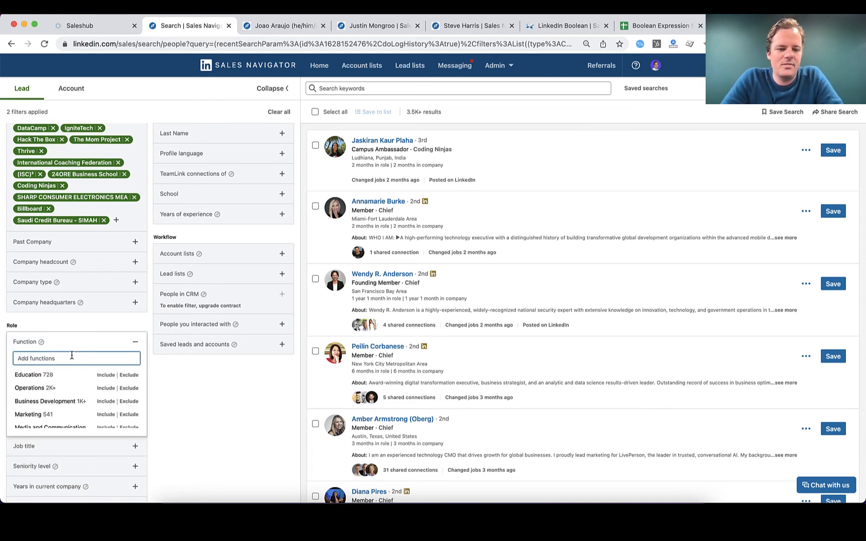
pyautogui.write('sales')
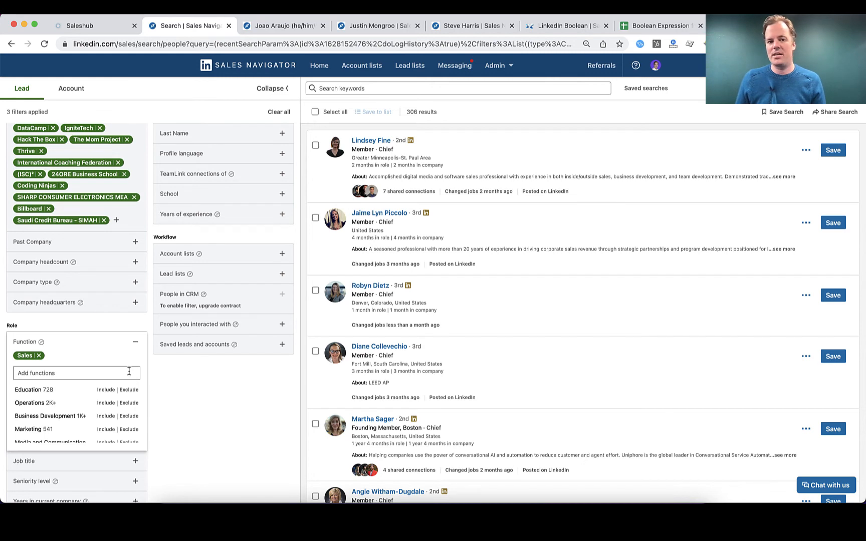
pyautogui.moveTo(337, 204)
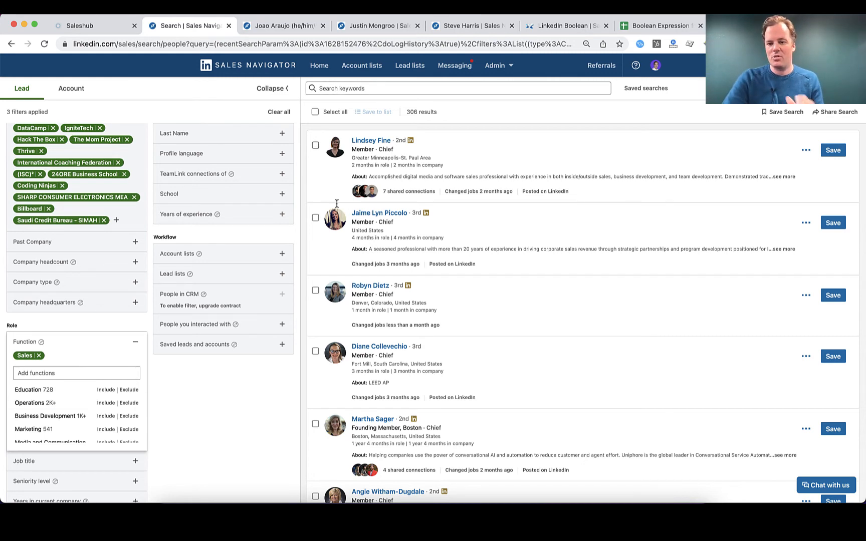
pyautogui.moveTo(835, 248)
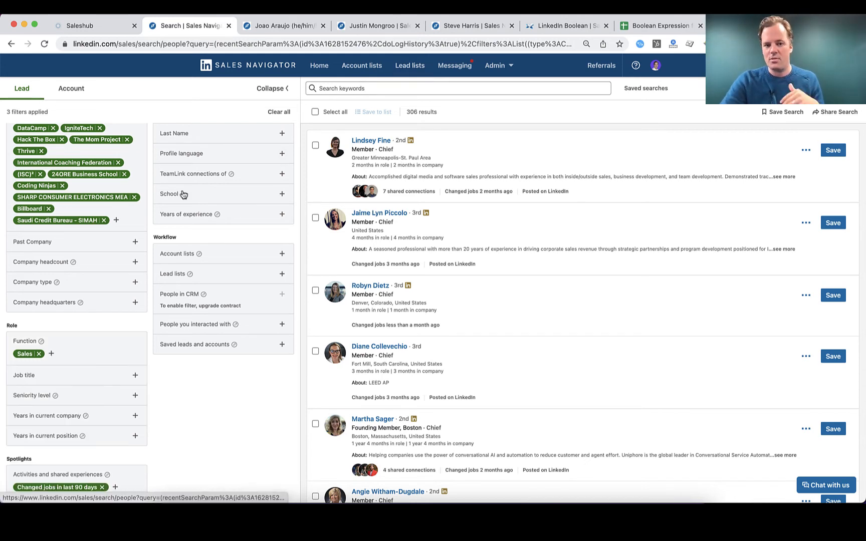
pyautogui.click(316, 145)
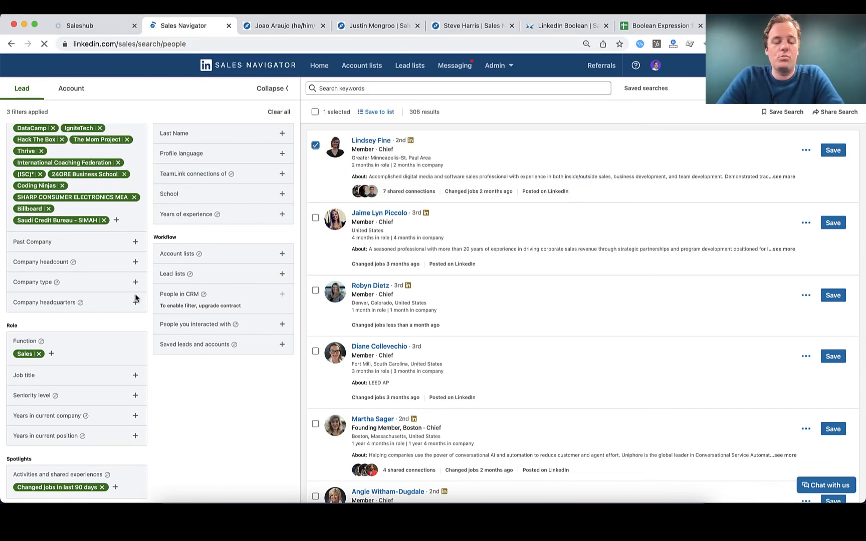
pyautogui.click(279, 111)
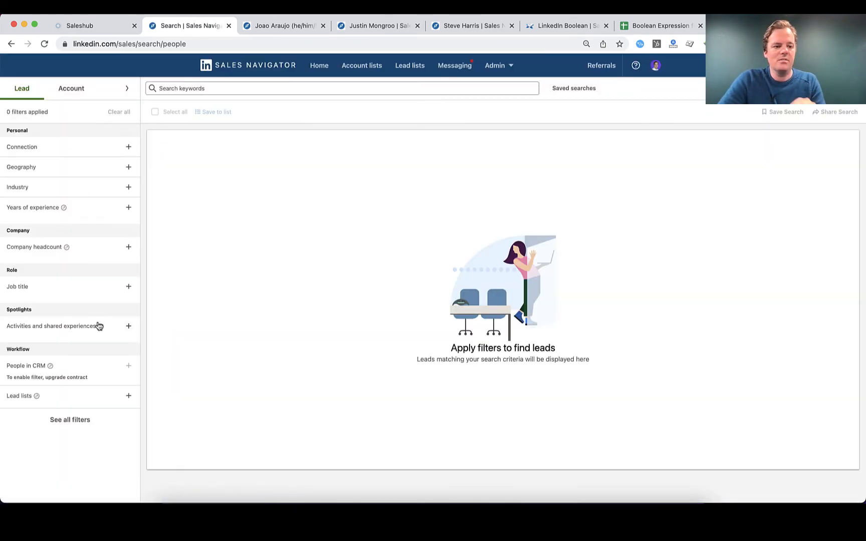
pyautogui.click(128, 396)
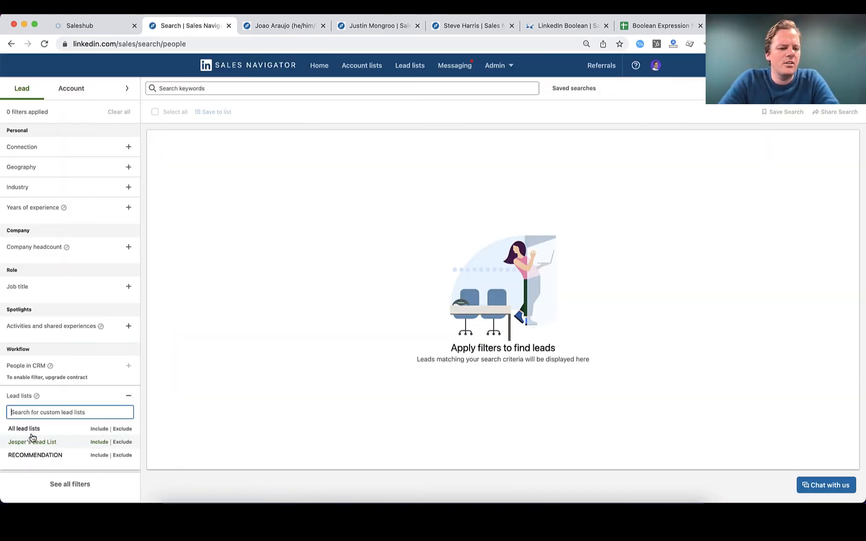
pyautogui.click(100, 442)
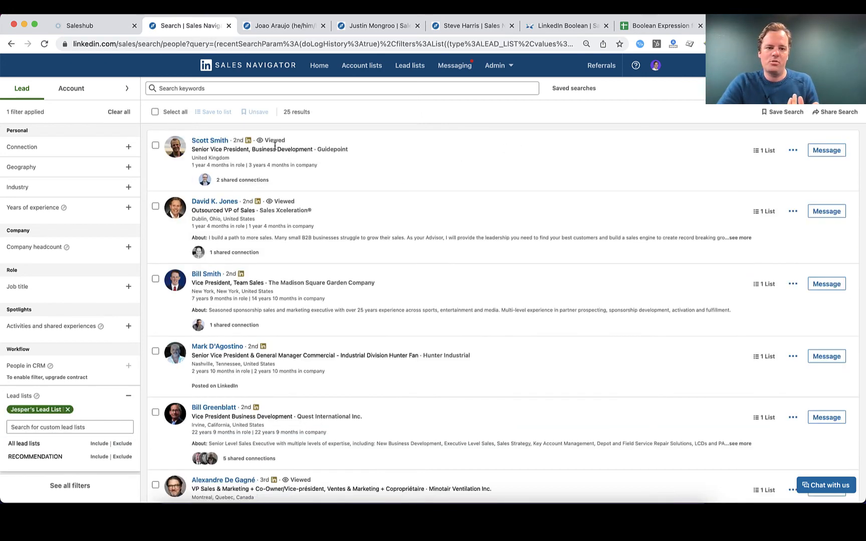
pyautogui.moveTo(410, 65)
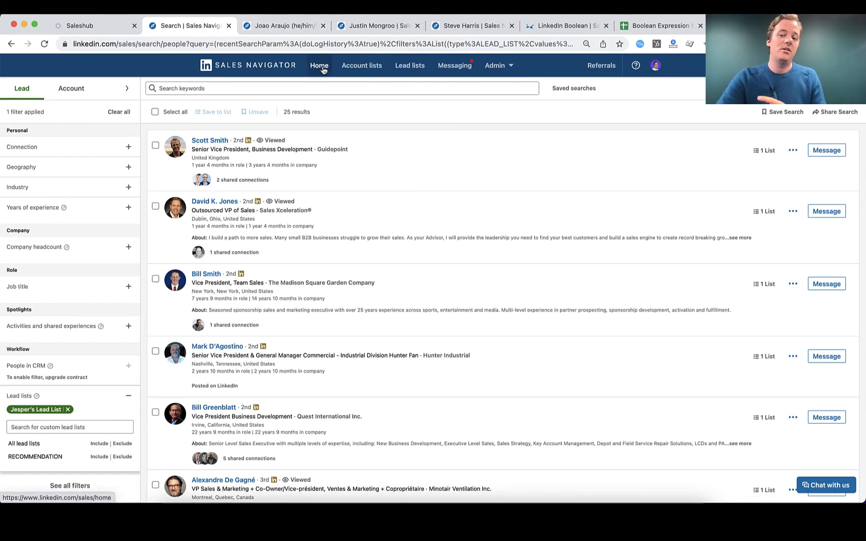
pyautogui.click(283, 25)
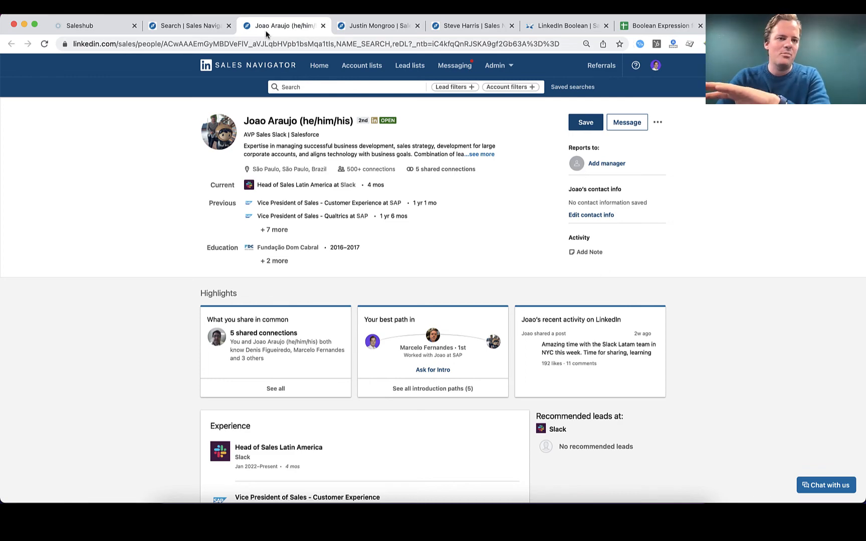
# Step: Add the lead-list prospects in the Saleshub panel, then bring up the LinkedIn Boolean guide
pyautogui.click(188, 25)
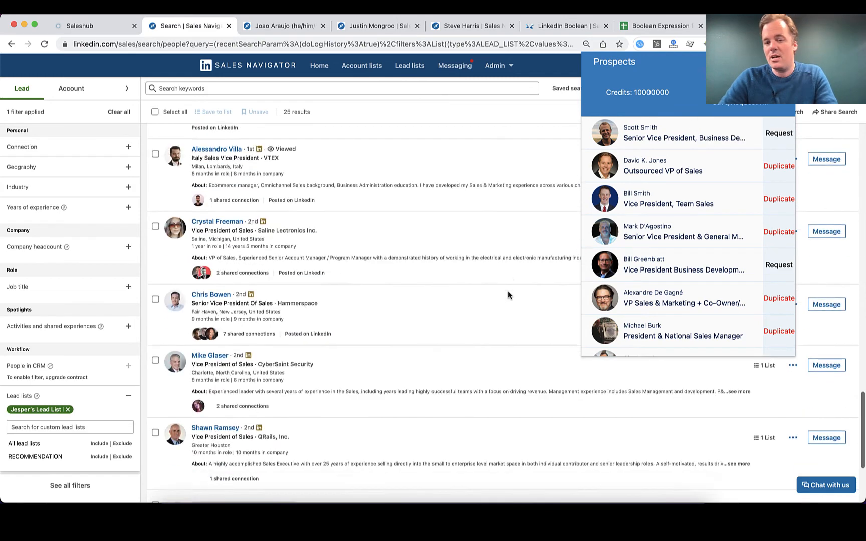
pyautogui.scroll(-3)
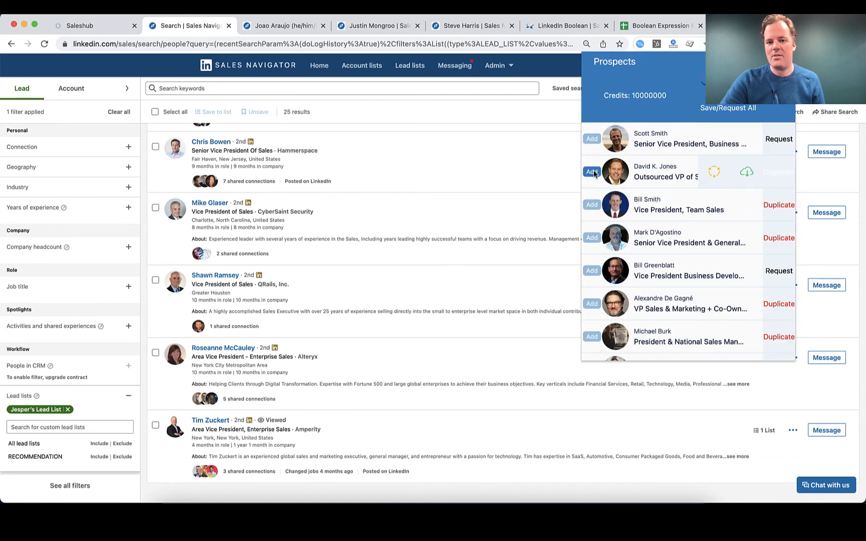
pyautogui.scroll(-3)
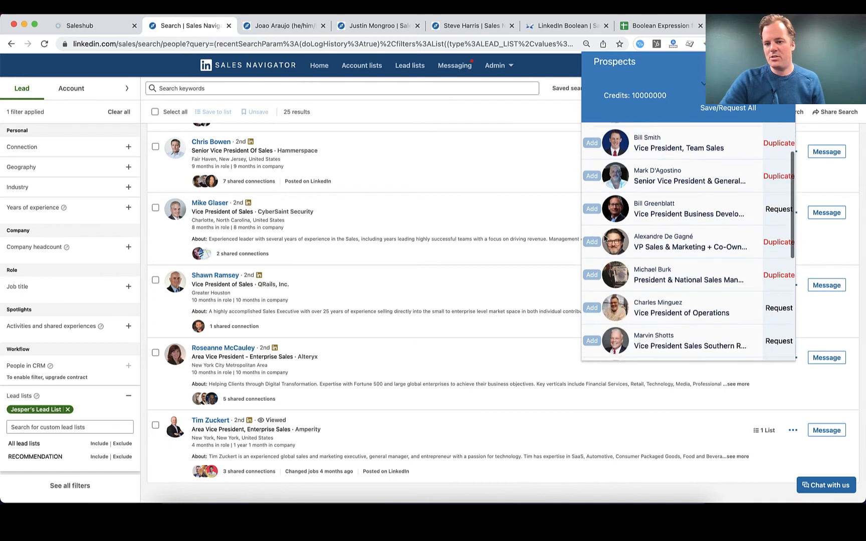
pyautogui.scroll(-3)
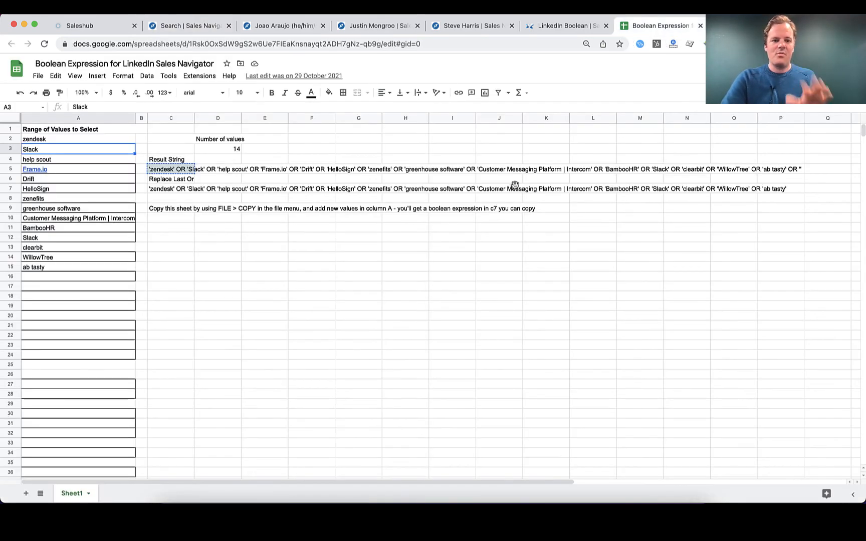
pyautogui.click(562, 25)
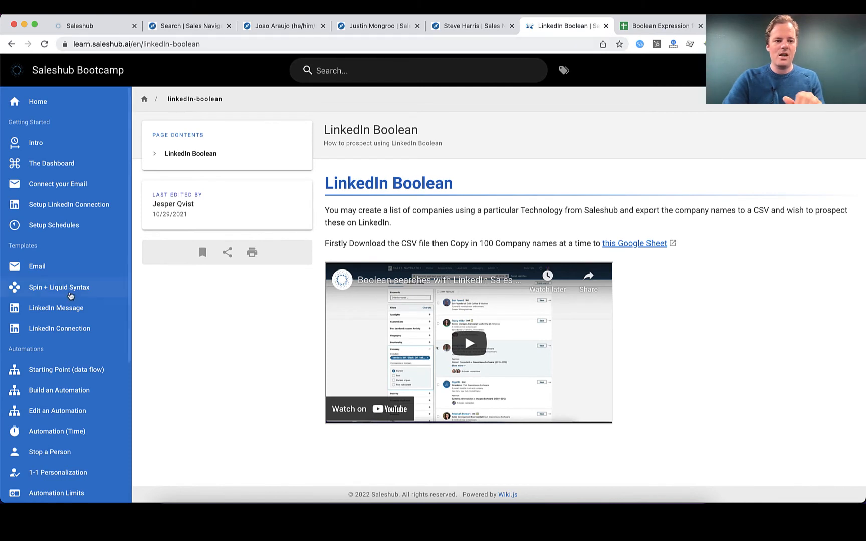
# Step: Switch back to the Icebreaker Miami automation in Saleshub
pyautogui.scroll(-3)
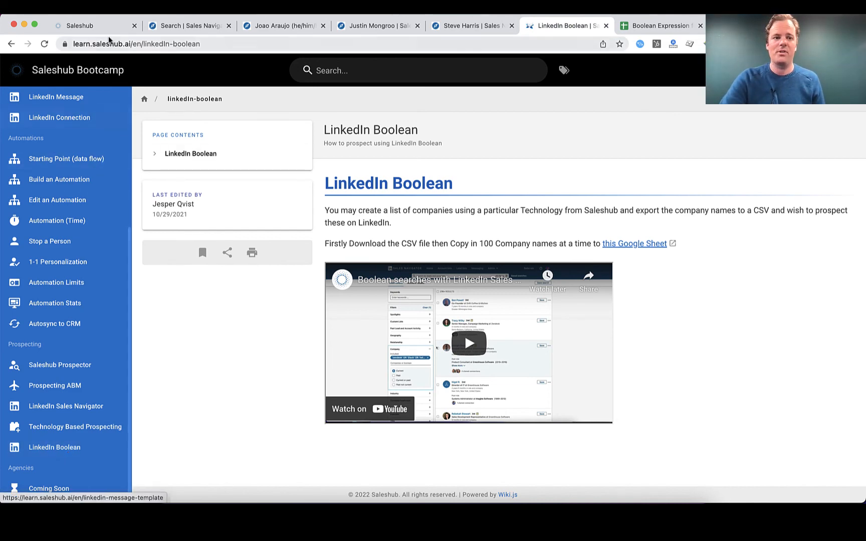
pyautogui.click(84, 25)
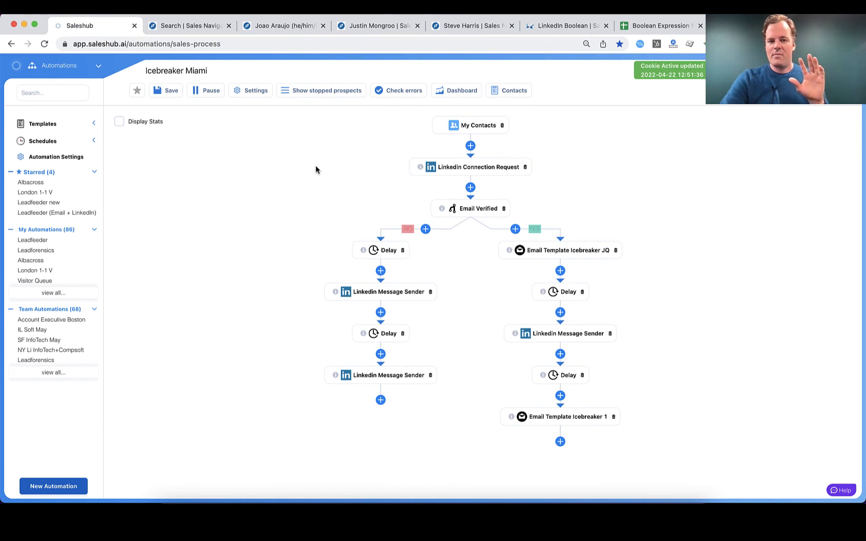
# Step: Review the connection request, #icebreaker follow-up message and email template steps, then expand Templates
pyautogui.click(477, 167)
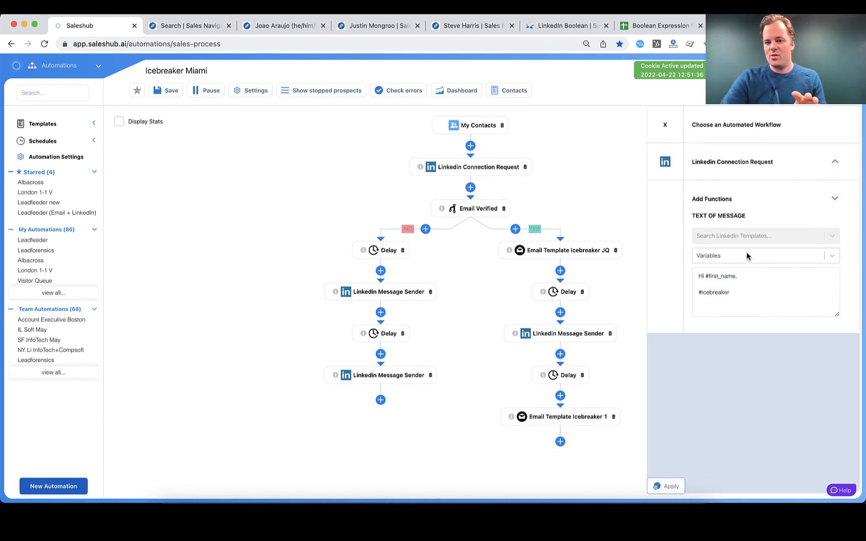
pyautogui.doubleClick(713, 292)
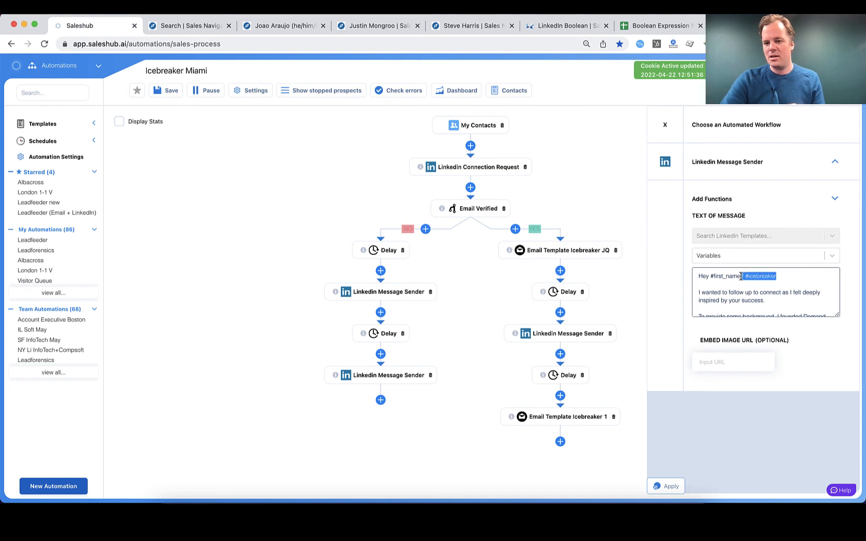
pyautogui.moveTo(476, 166)
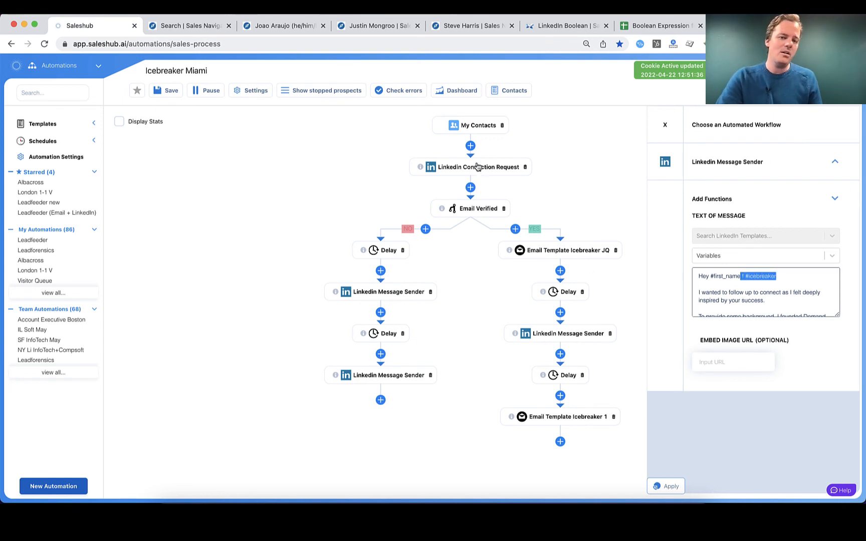
pyautogui.click(559, 249)
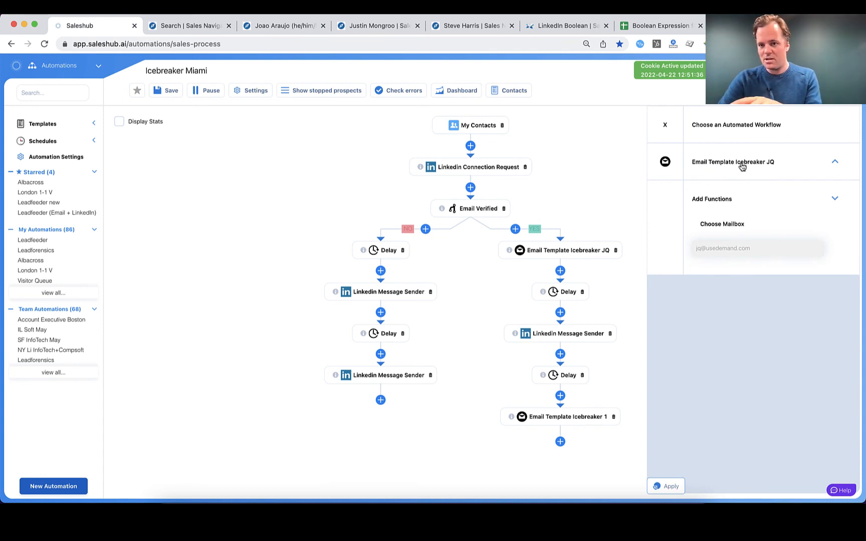
pyautogui.click(42, 123)
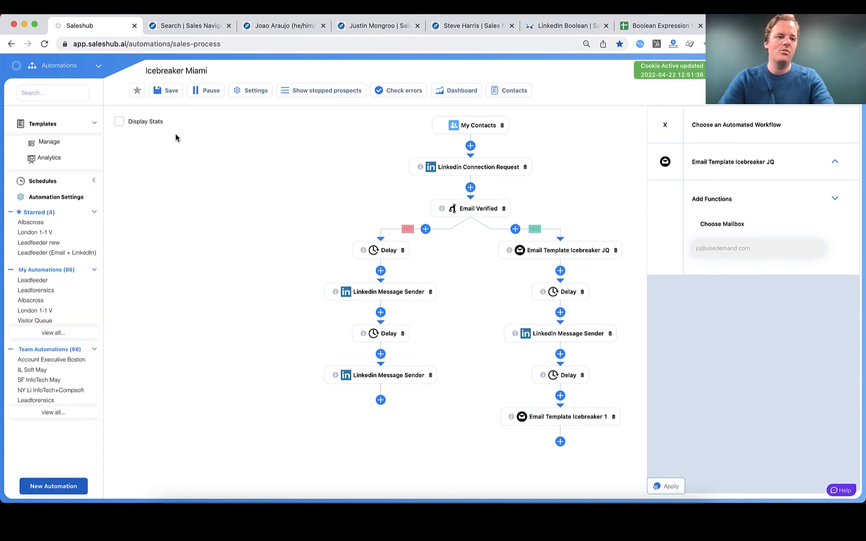
# Step: Open the template manager and search for 'icebreak'
pyautogui.click(49, 143)
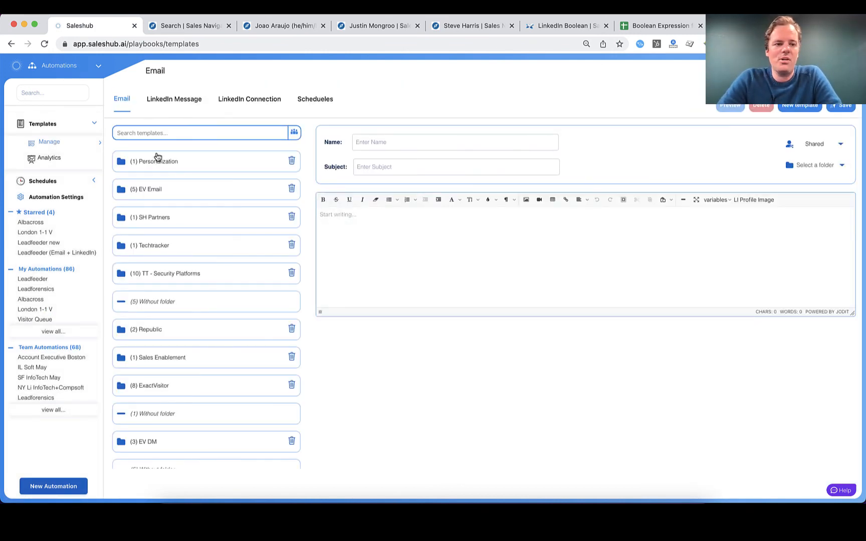
pyautogui.write('icebreak')
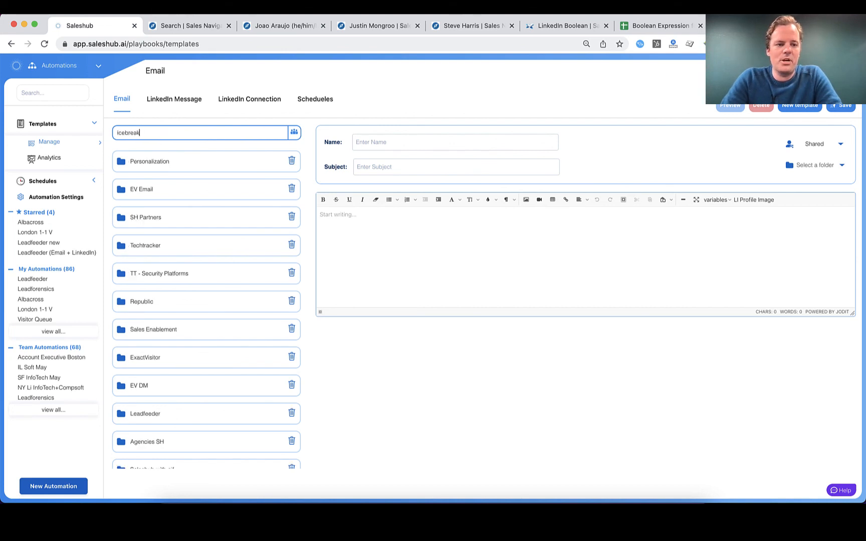